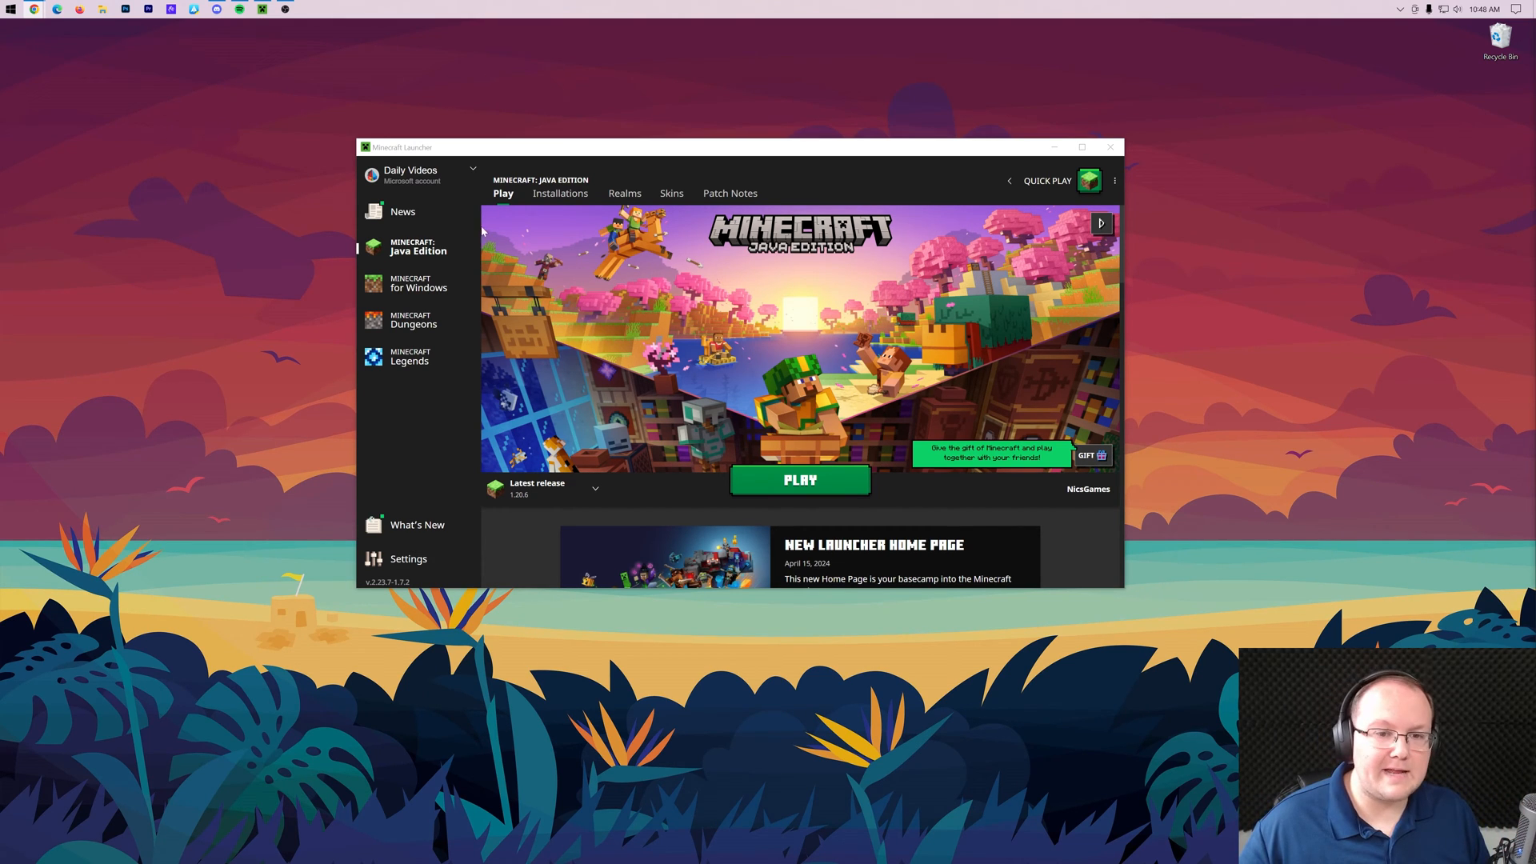
Step: Show the Java Edition installations list: forge, Latest release, Latest snapshot and Shorts
click(1081, 147)
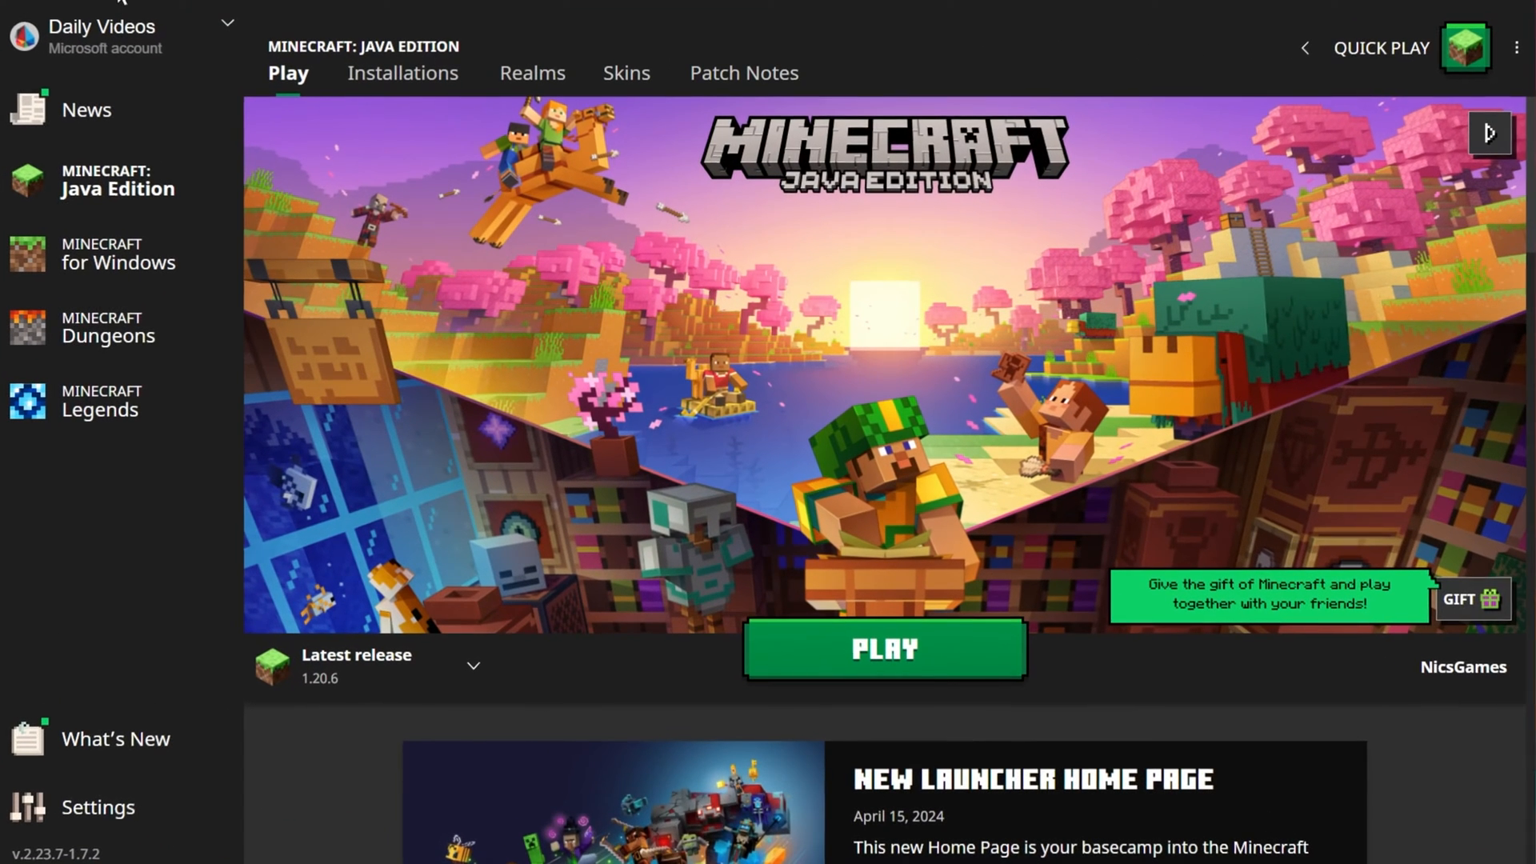
mouse_move(384, 65)
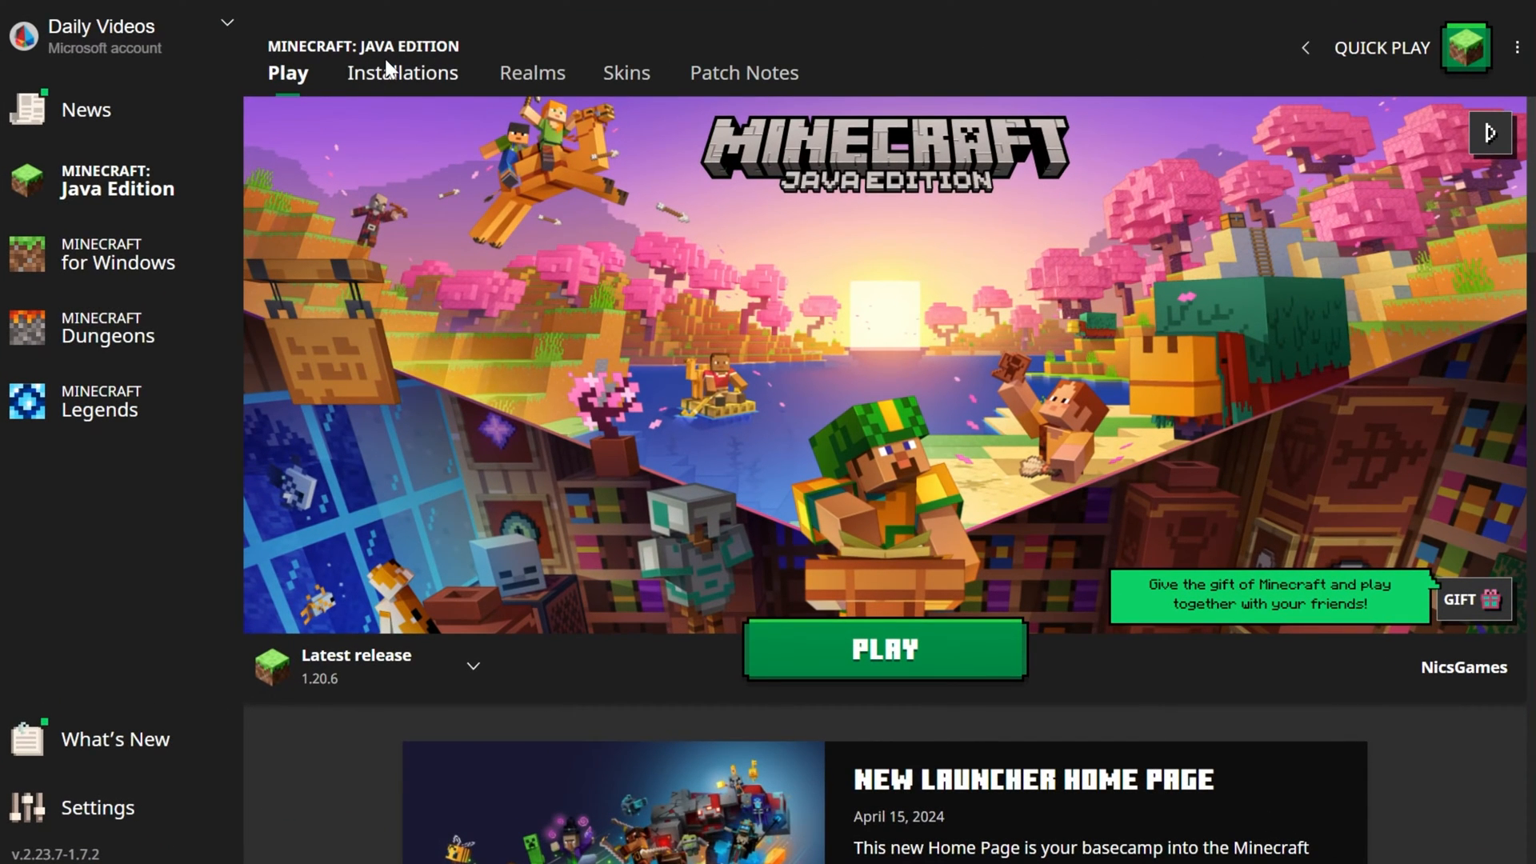
click(401, 72)
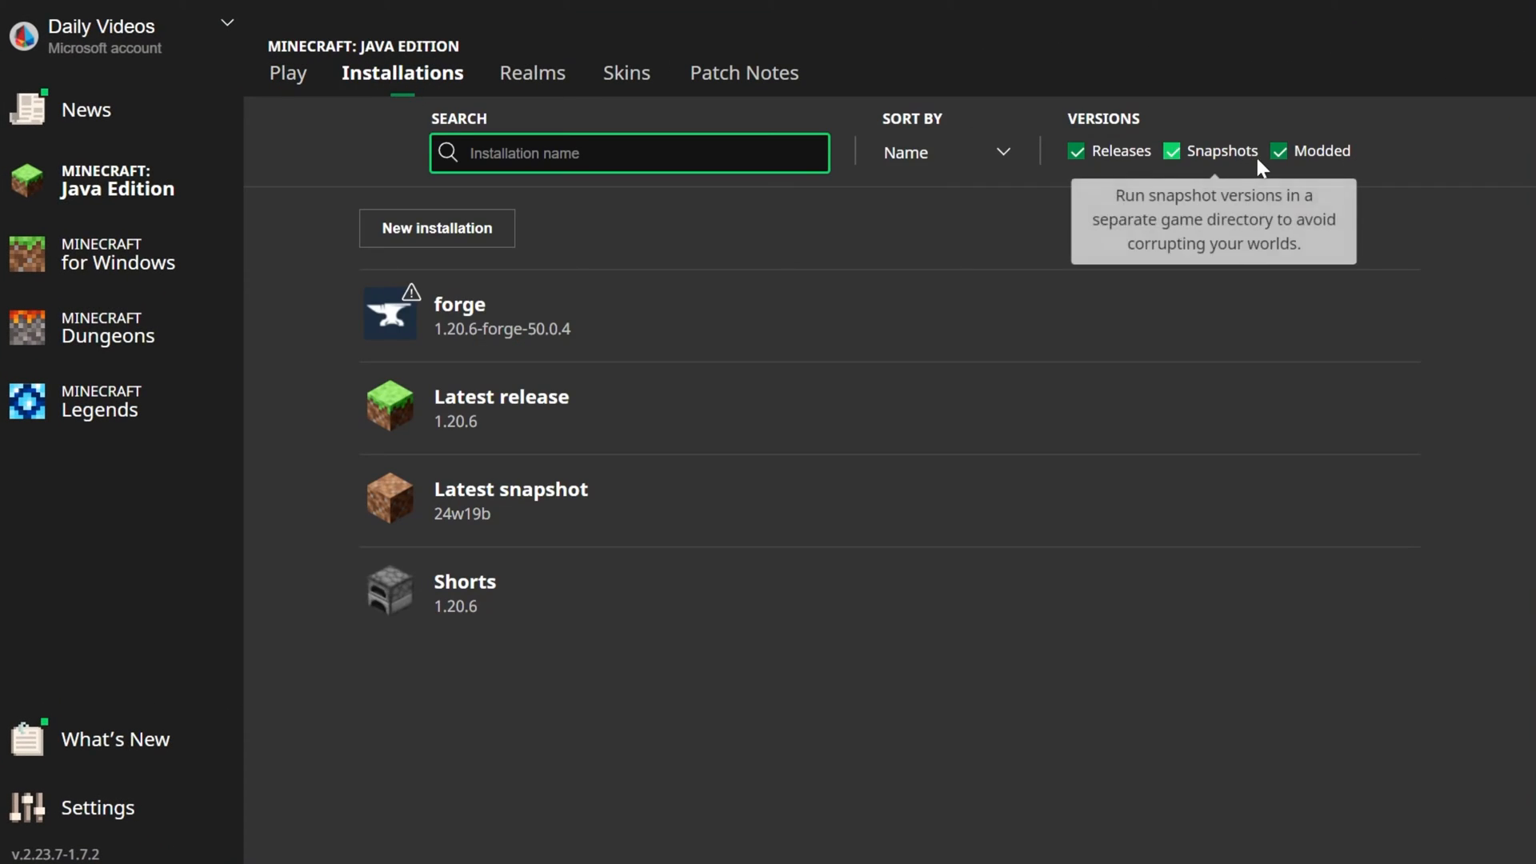
mouse_move(1144, 180)
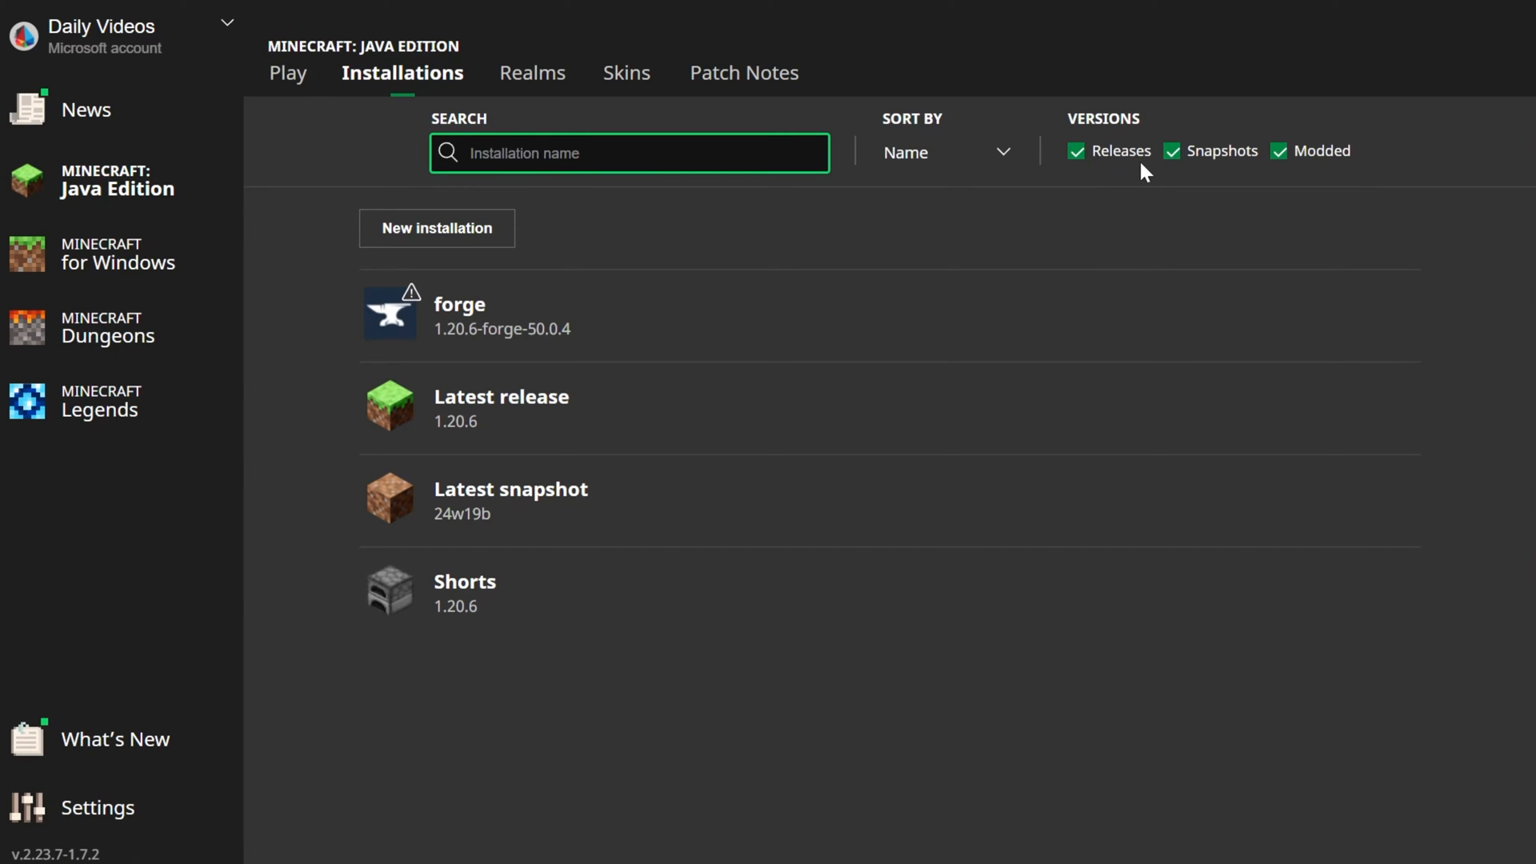
mouse_move(882, 325)
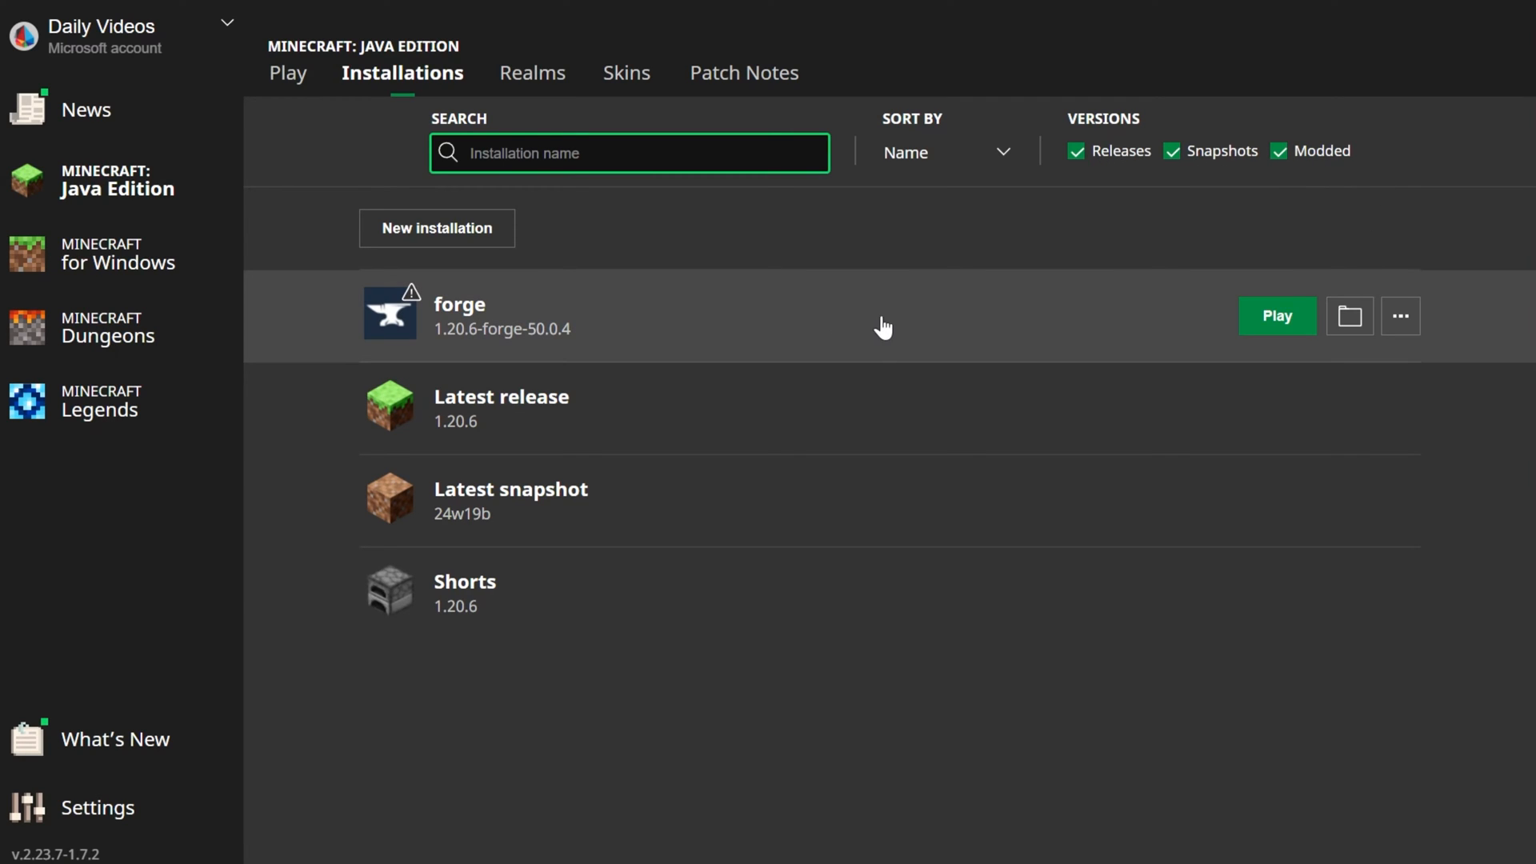
mouse_move(653, 342)
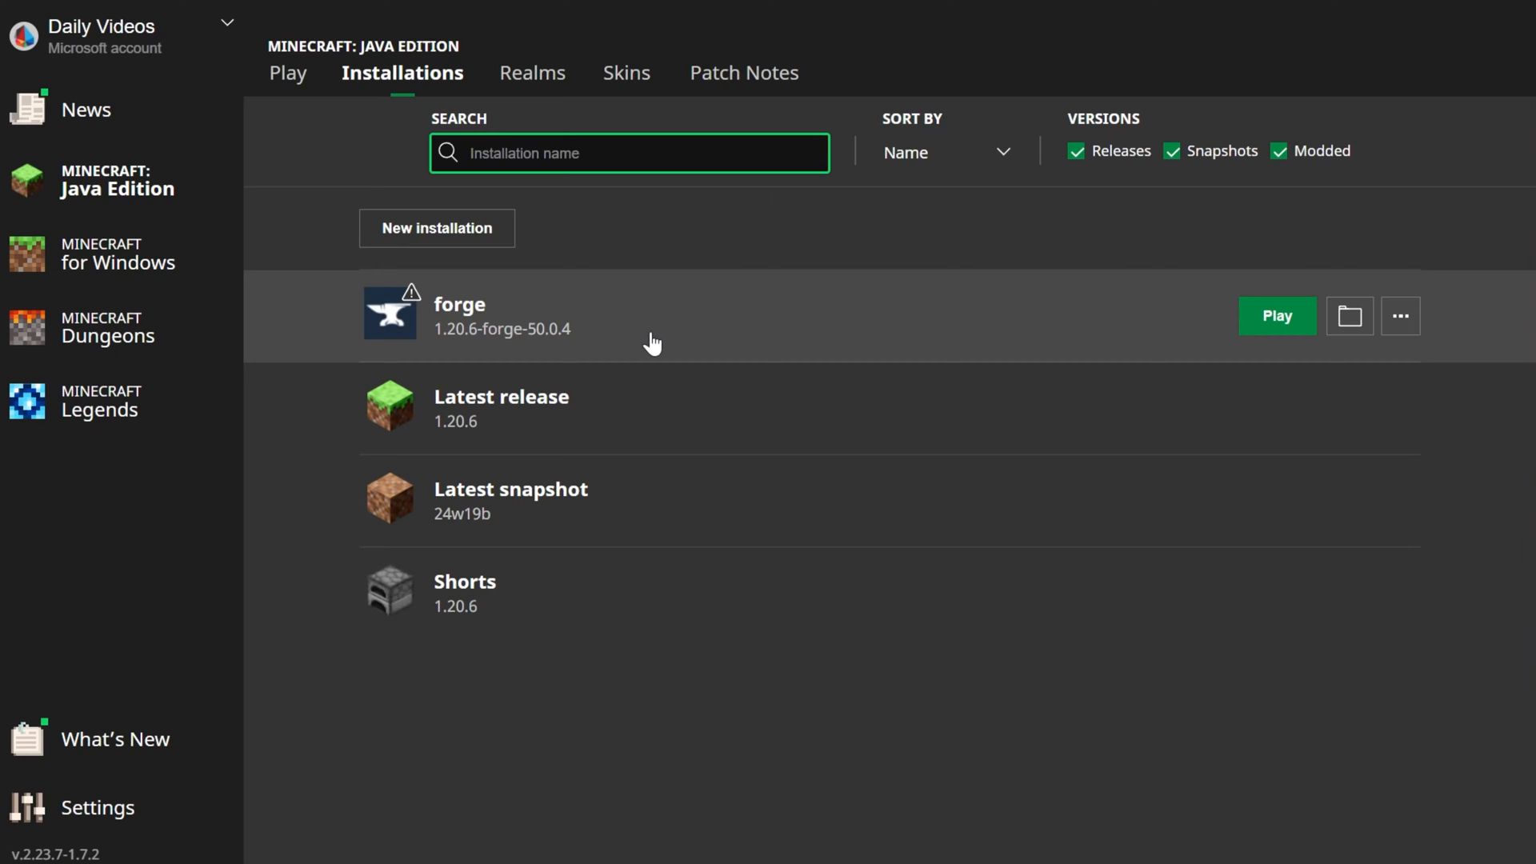
mouse_move(468, 449)
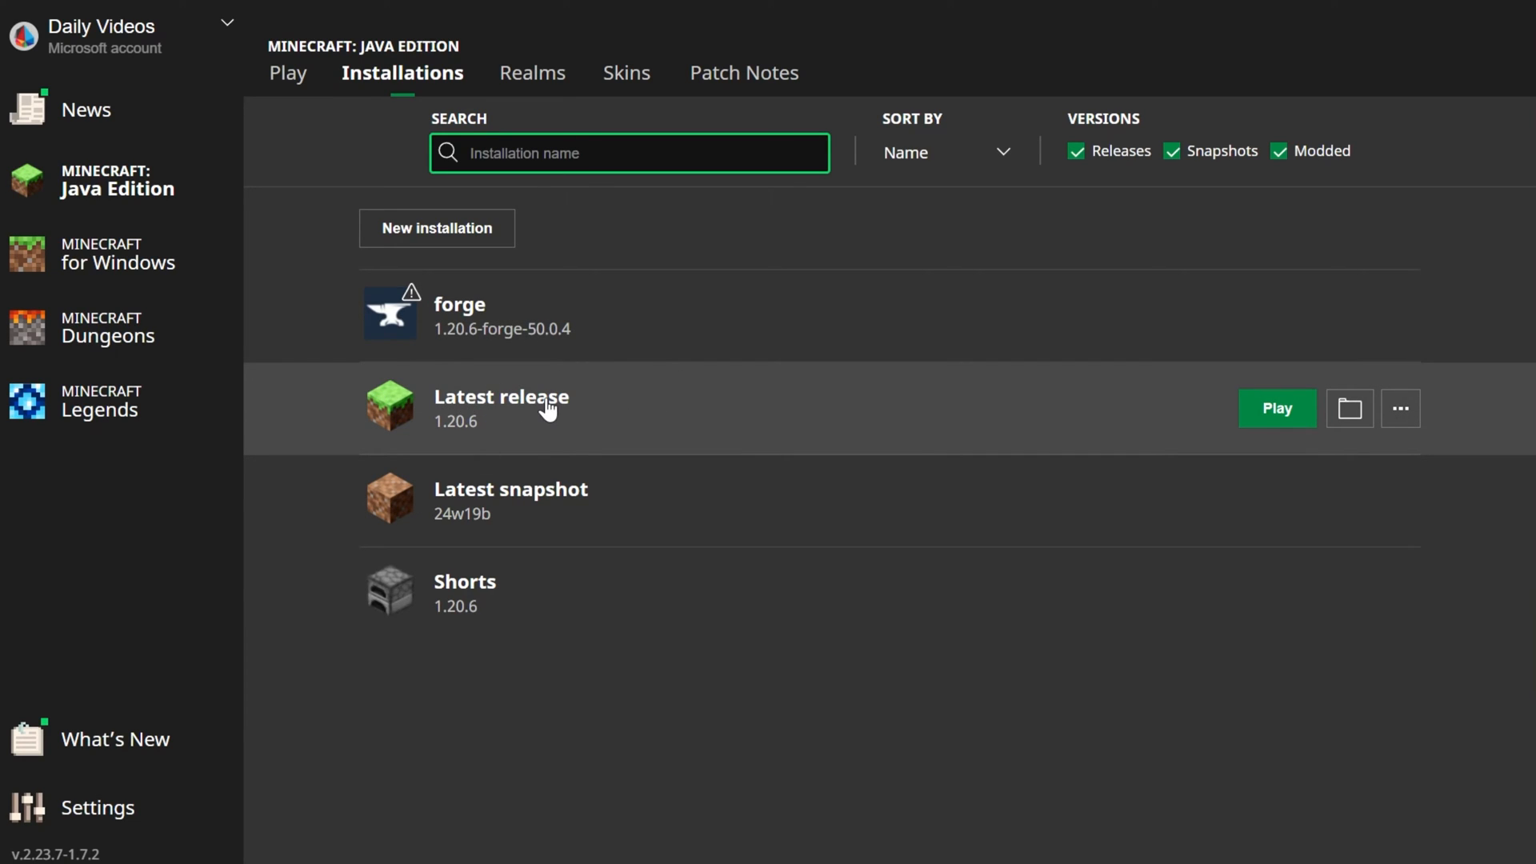
mouse_move(551, 450)
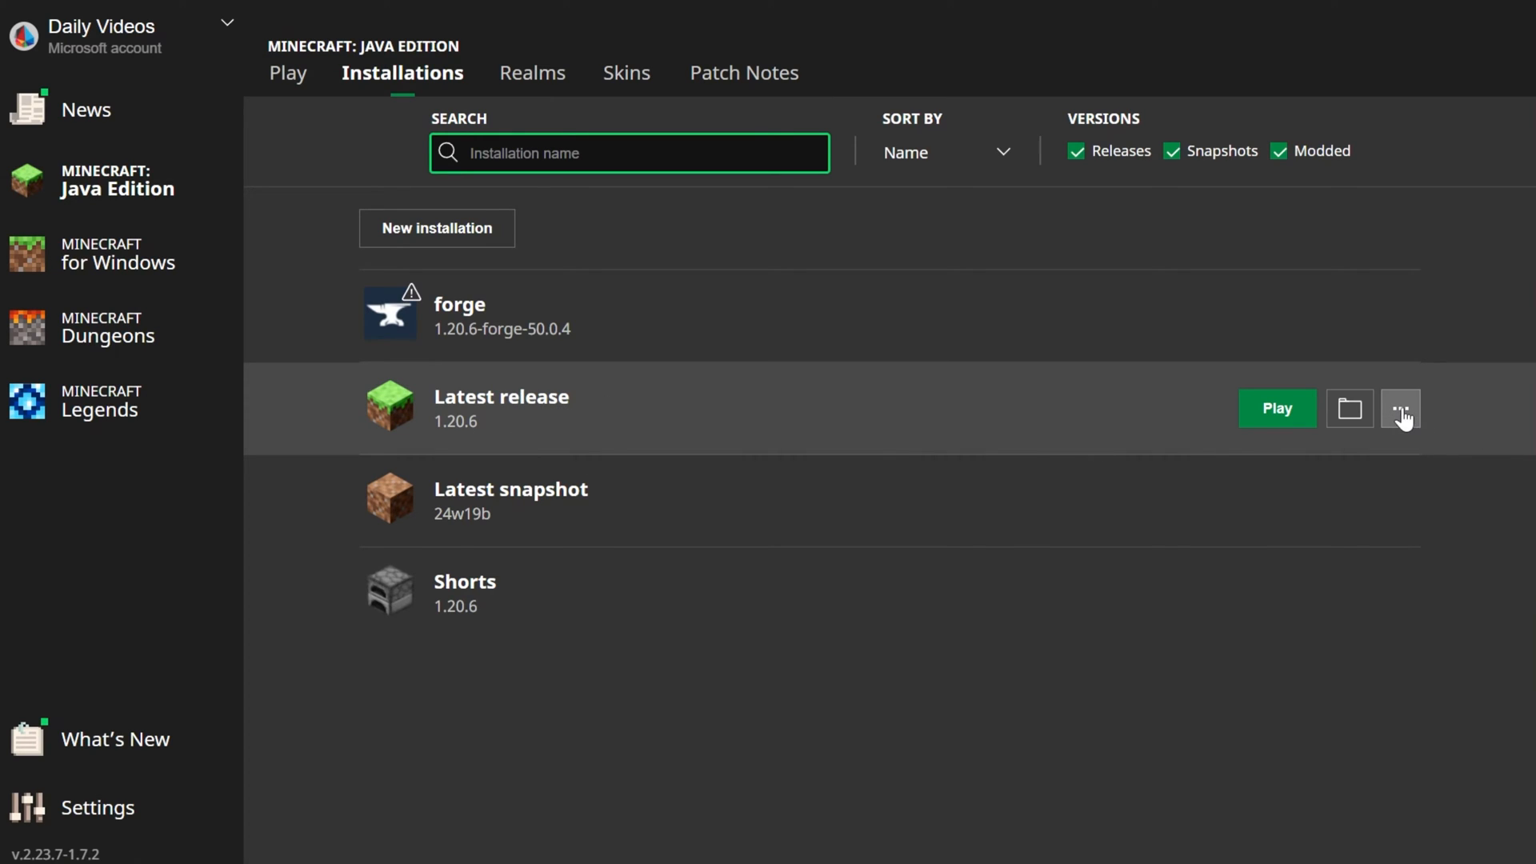
Step: Edit the Latest release installation and reveal its JVM arguments under More Options
click(1399, 409)
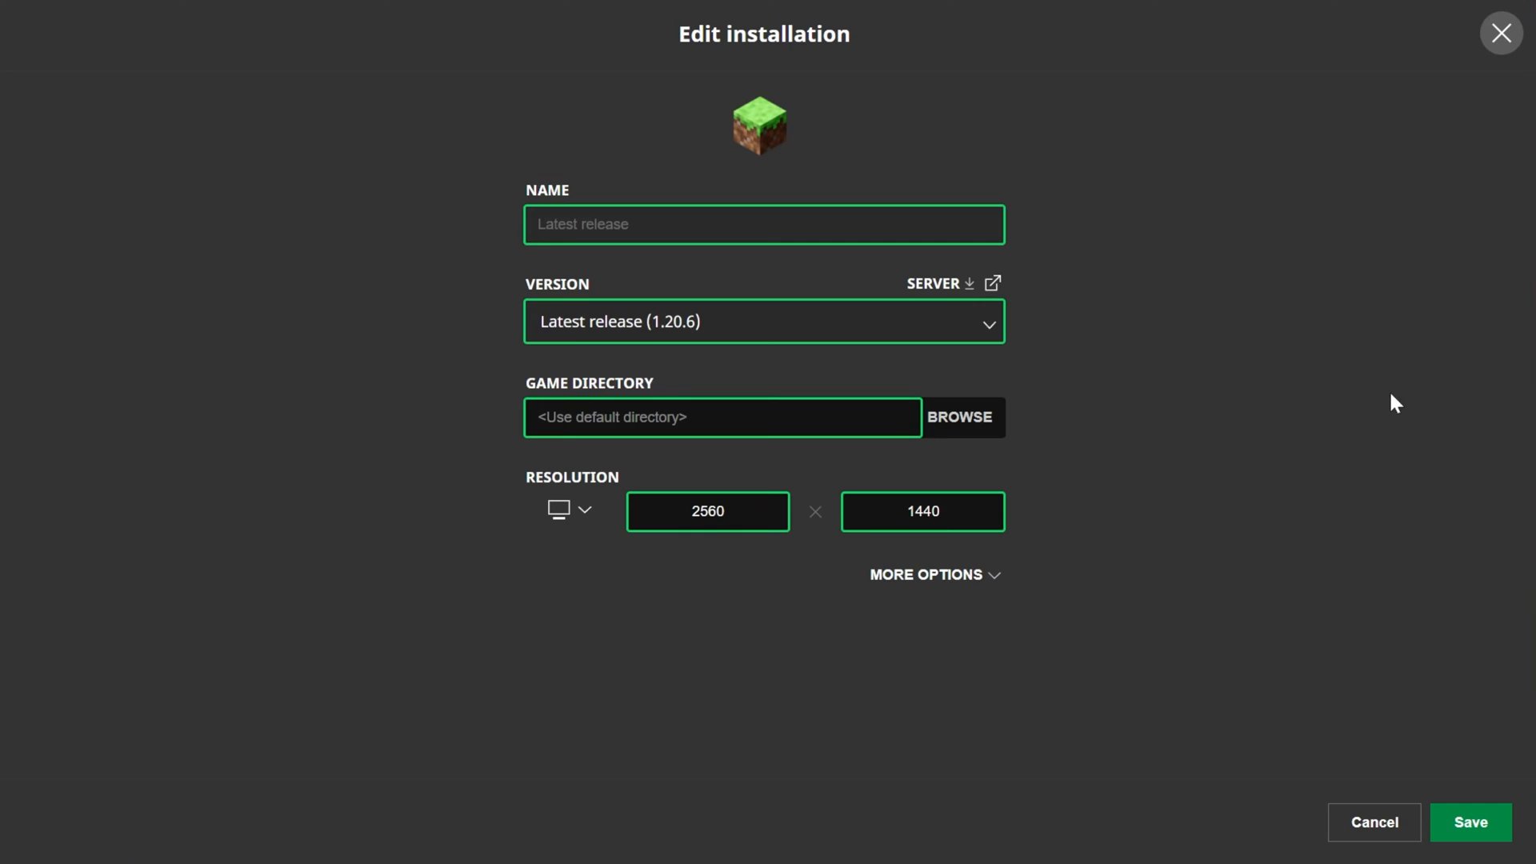
mouse_move(992, 170)
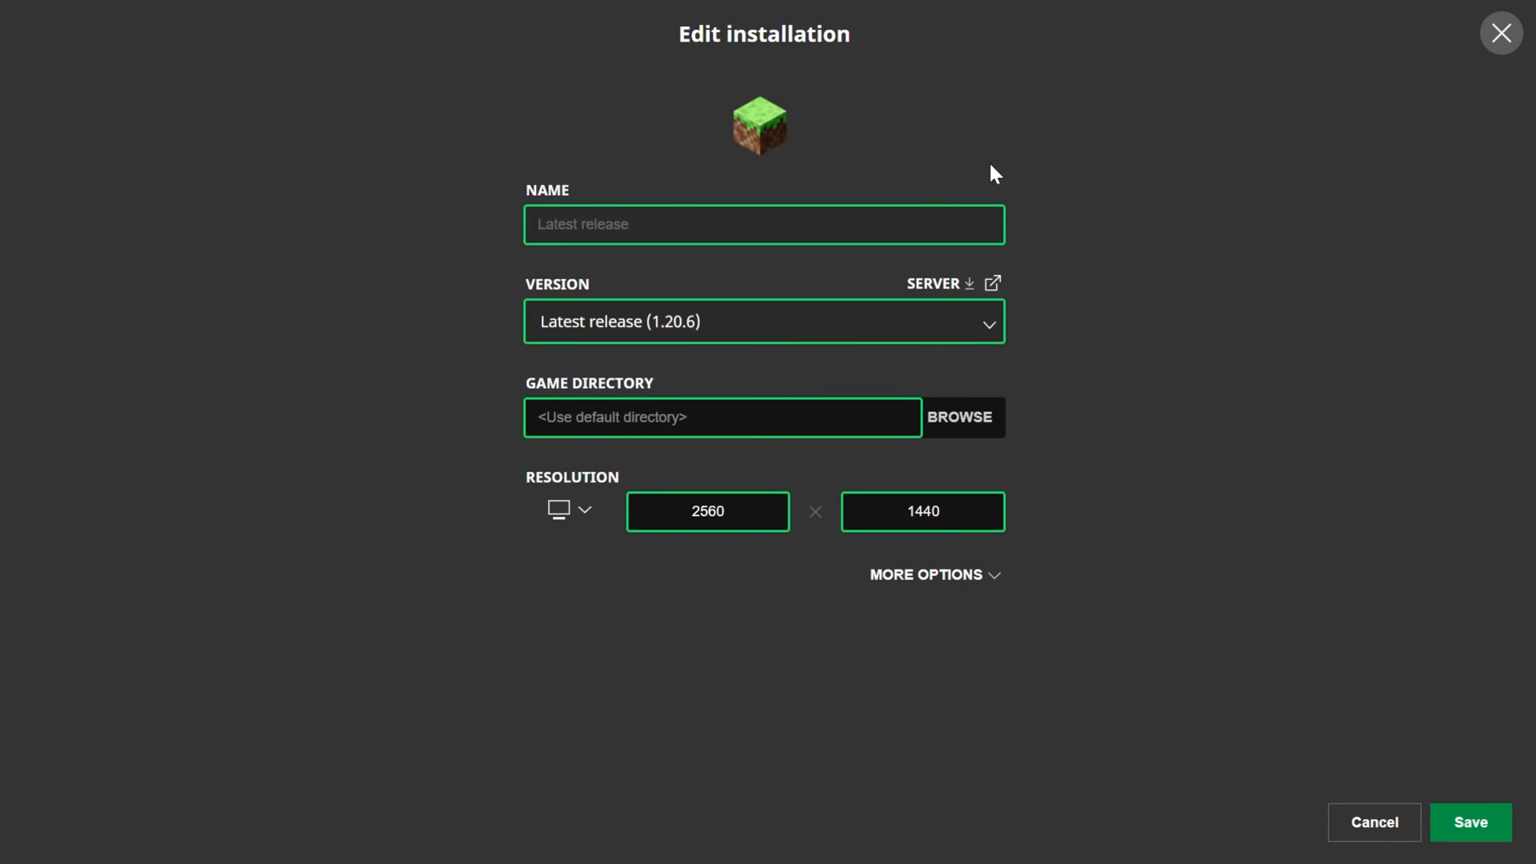
mouse_move(951, 578)
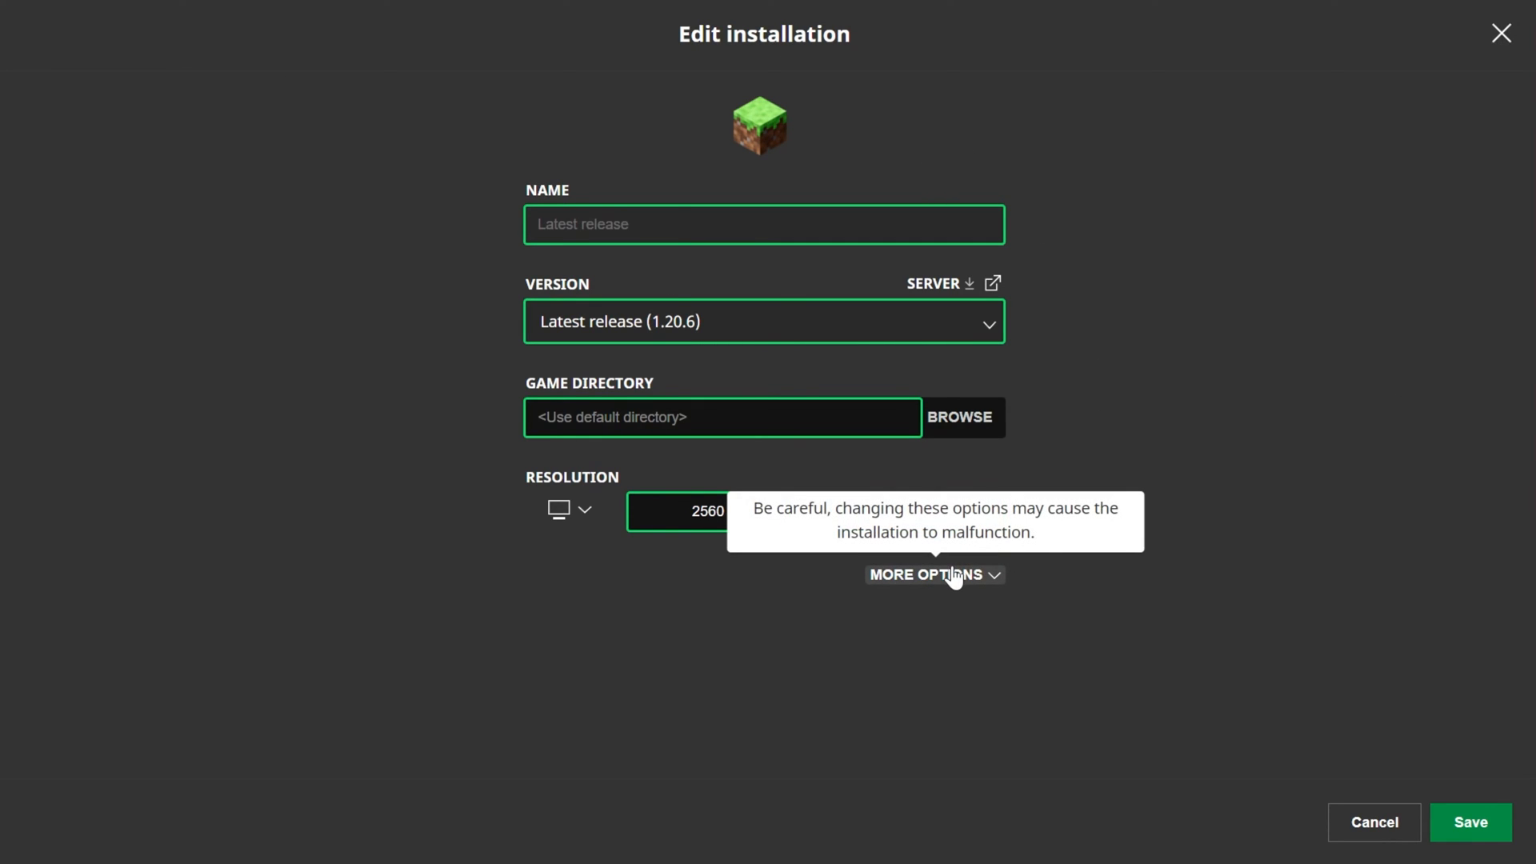
click(933, 574)
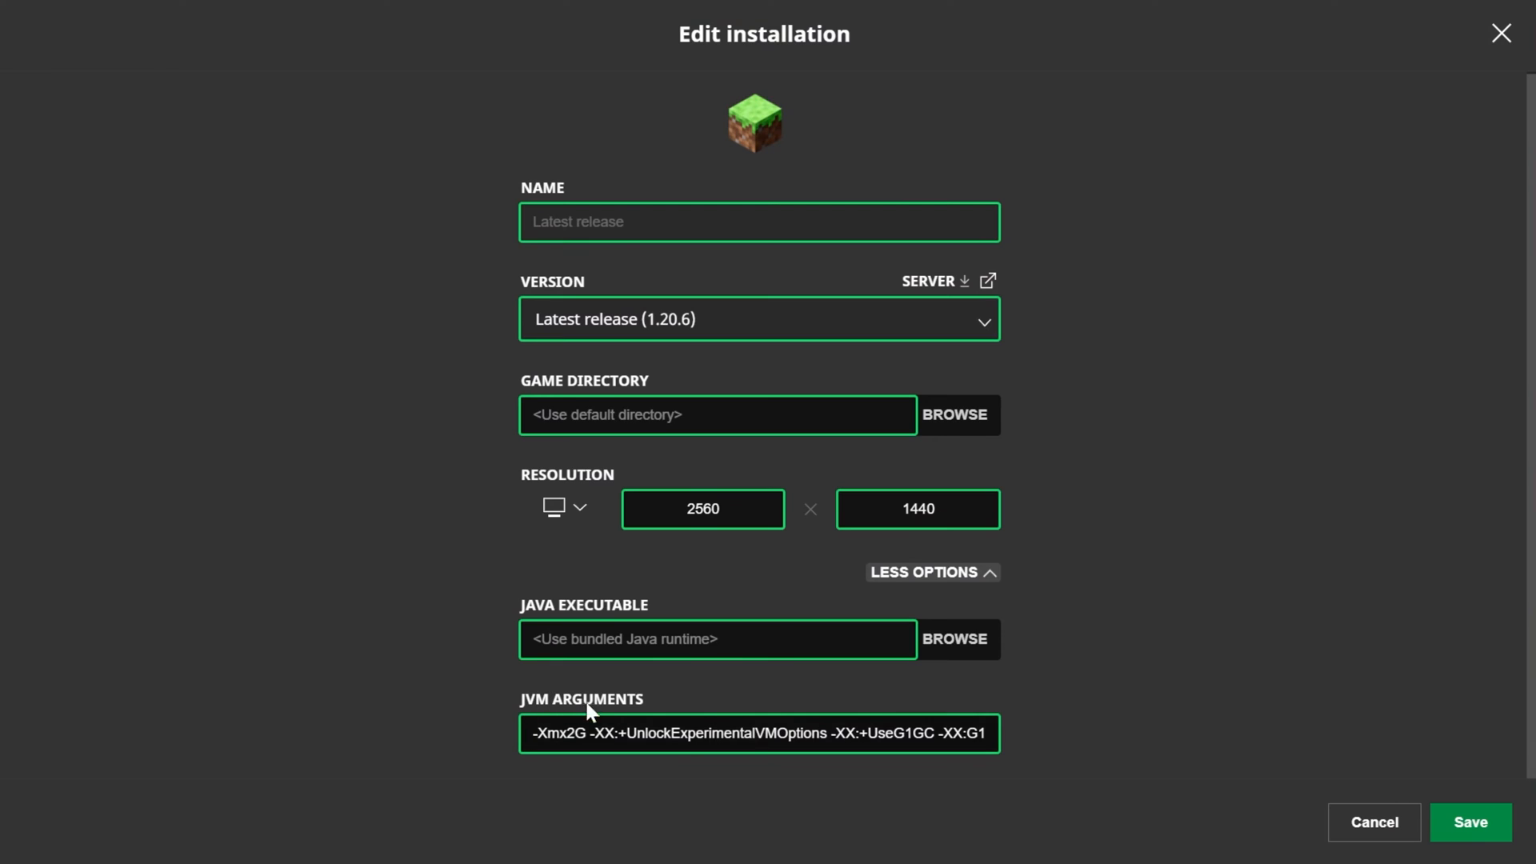
mouse_move(635, 731)
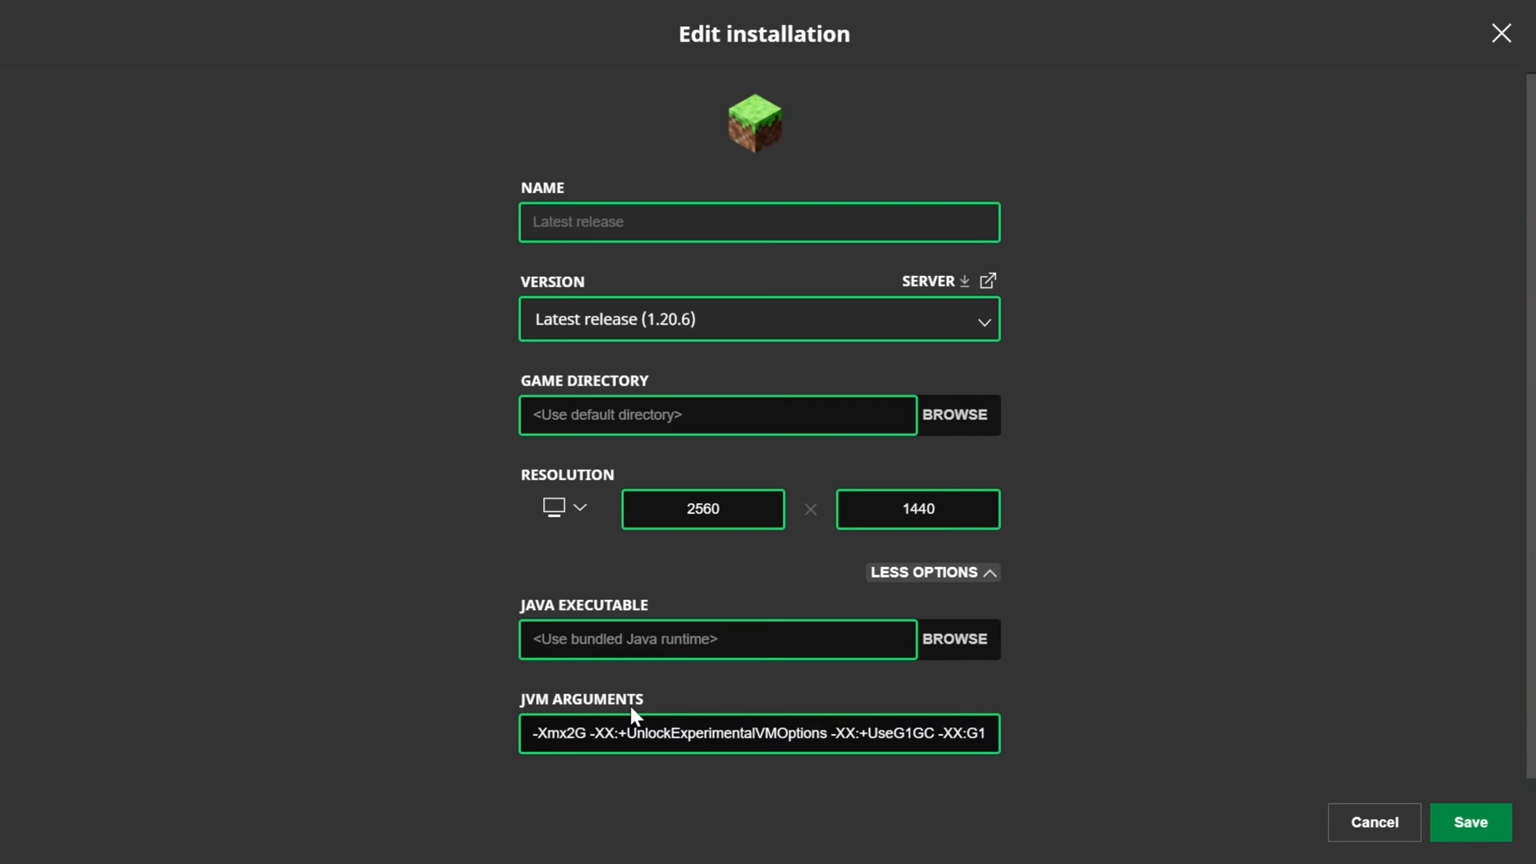
Step: Change the -Xmx2G value in Latest release's JVM arguments to a larger memory amount
double_click(559, 733)
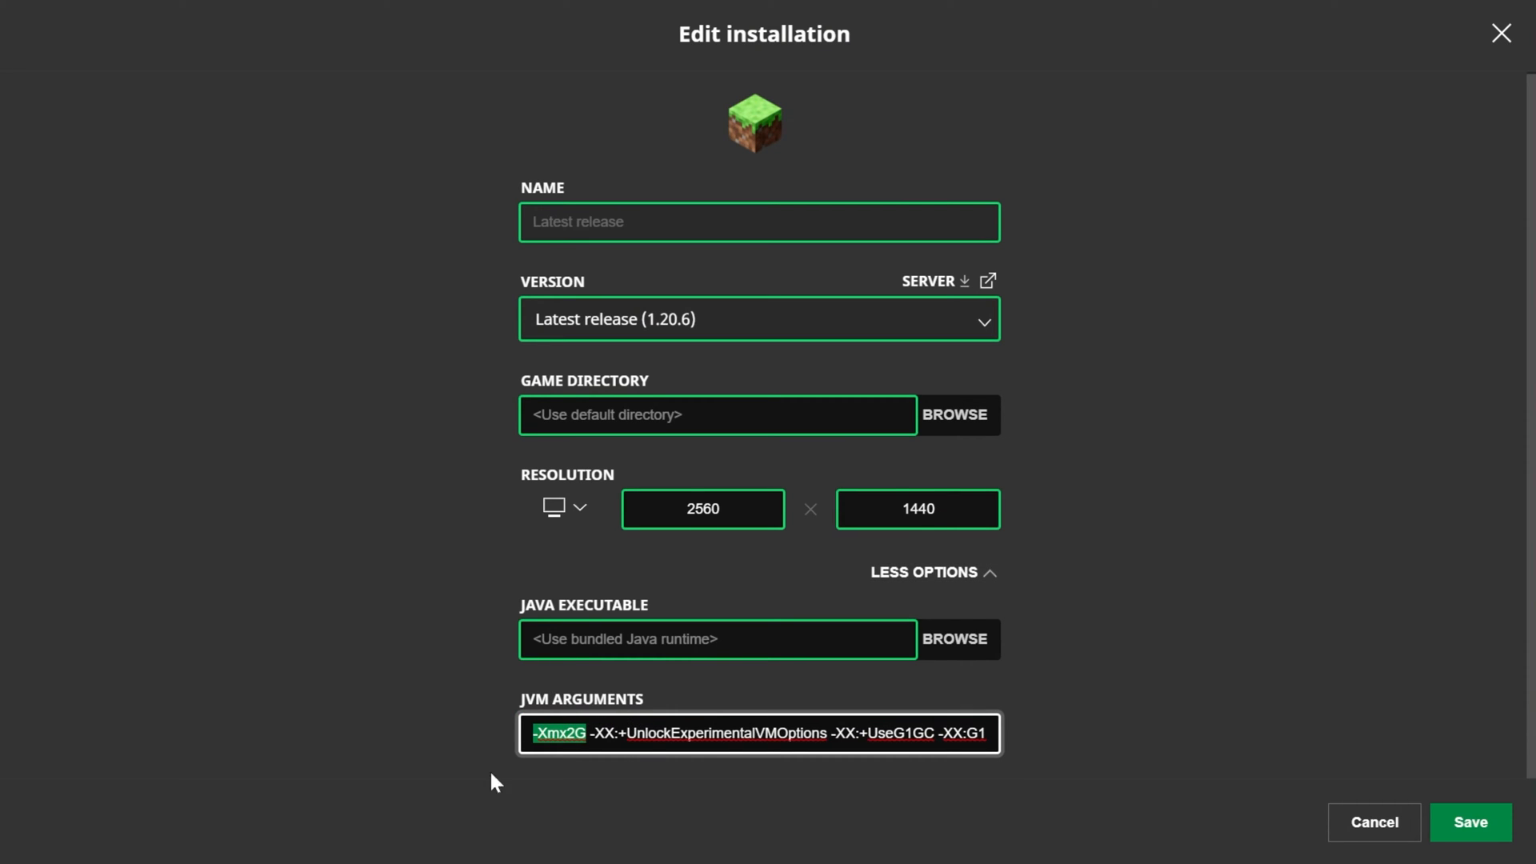
click(529, 735)
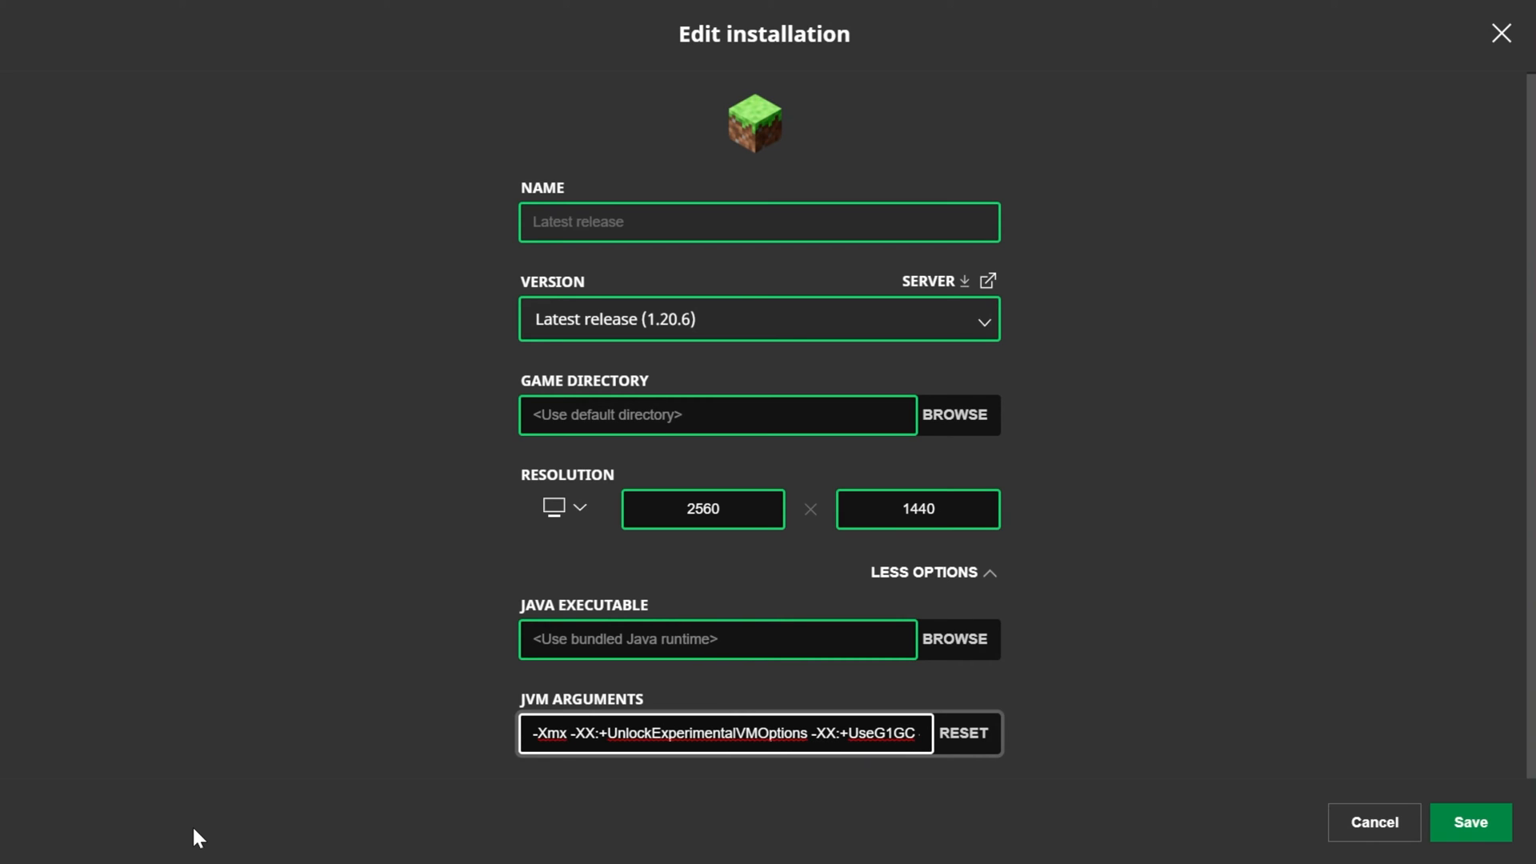
click(566, 734)
text(4G)
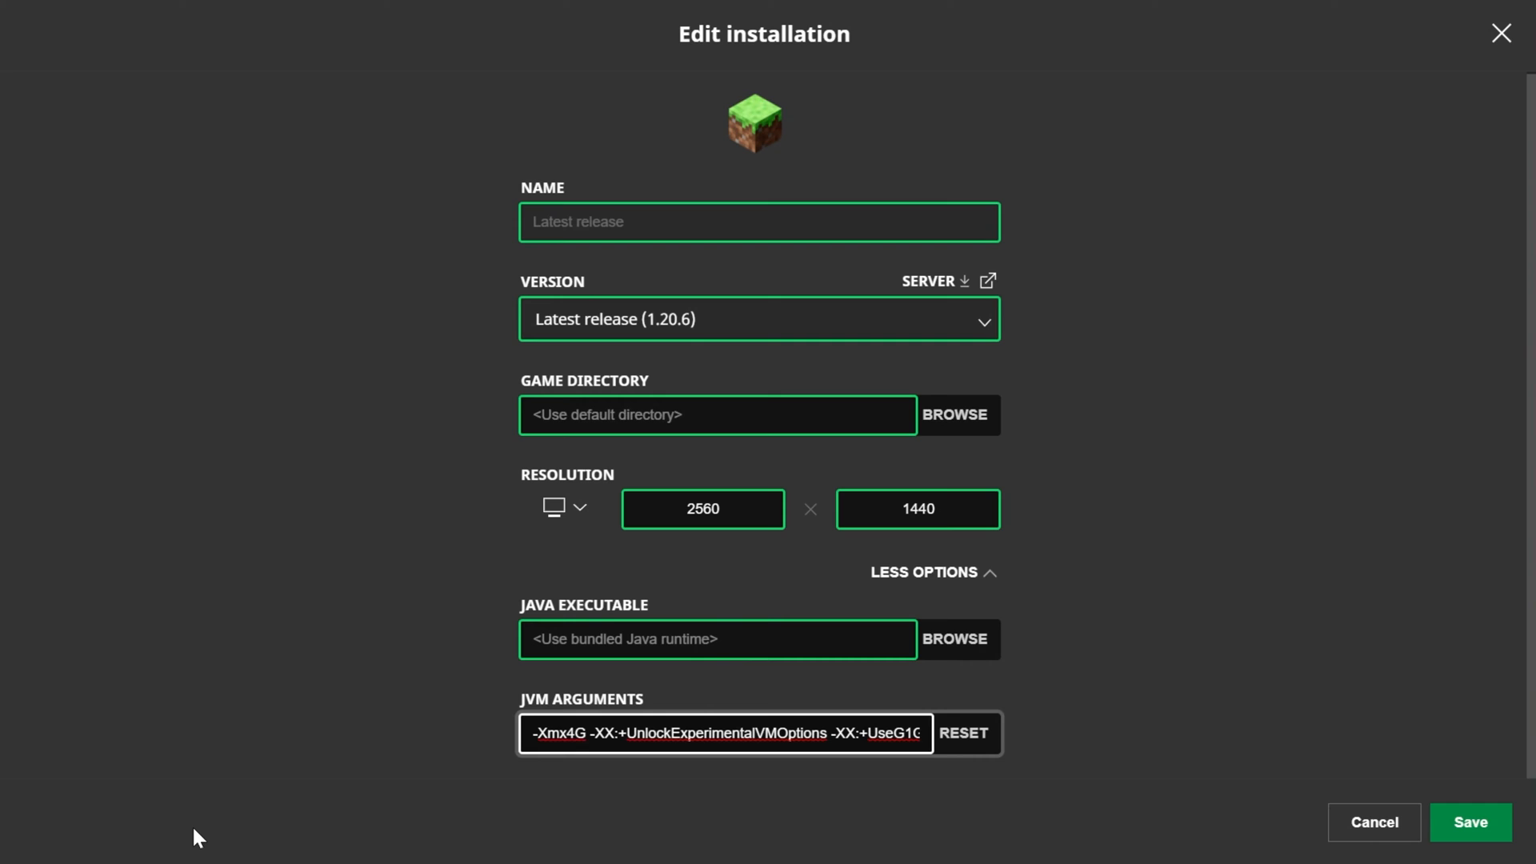
click(574, 733)
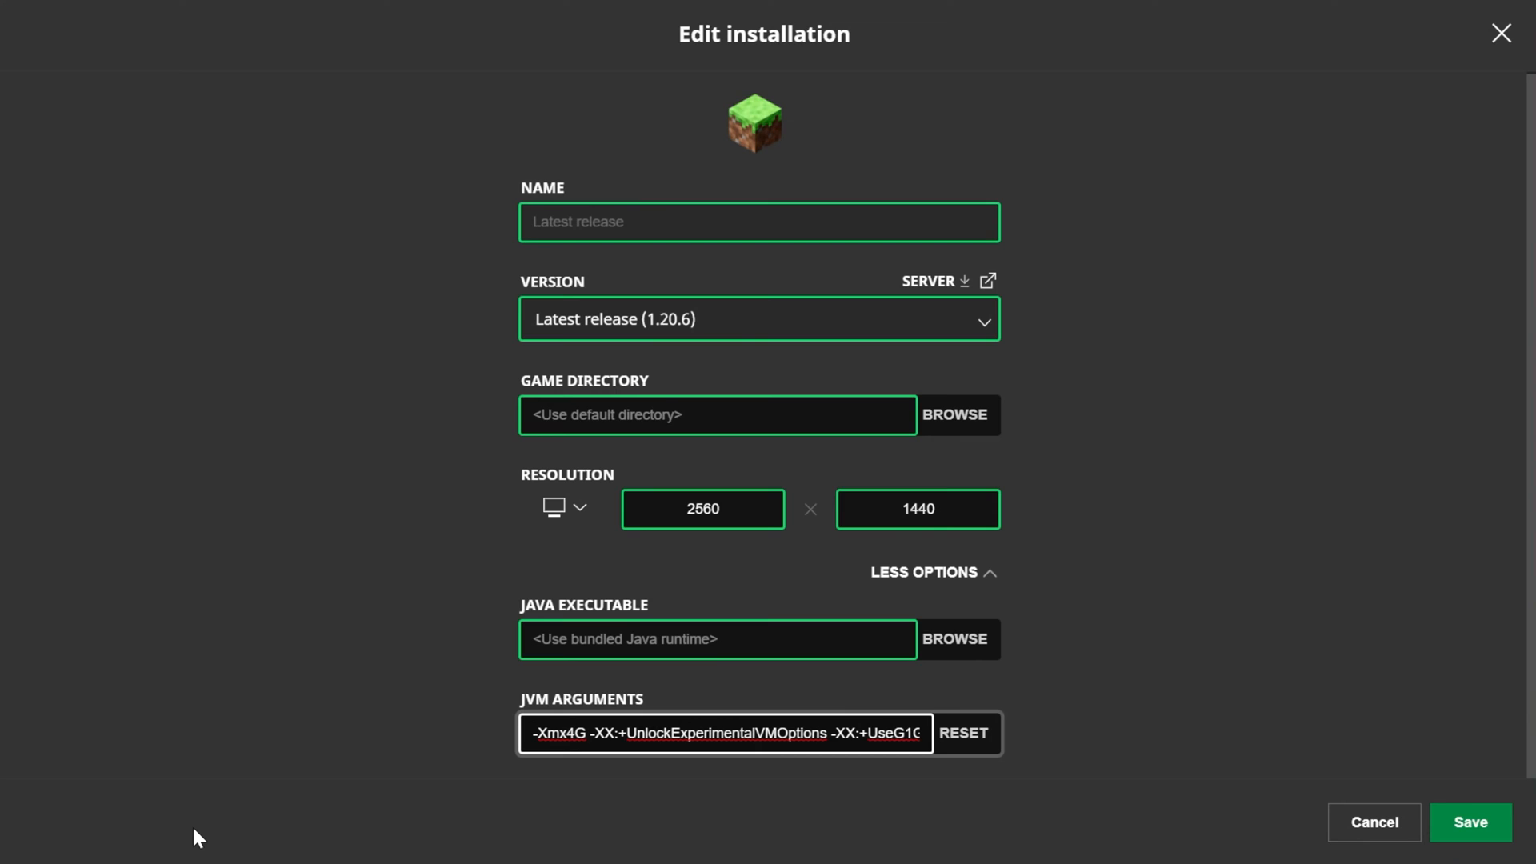
click(576, 732)
text(10)
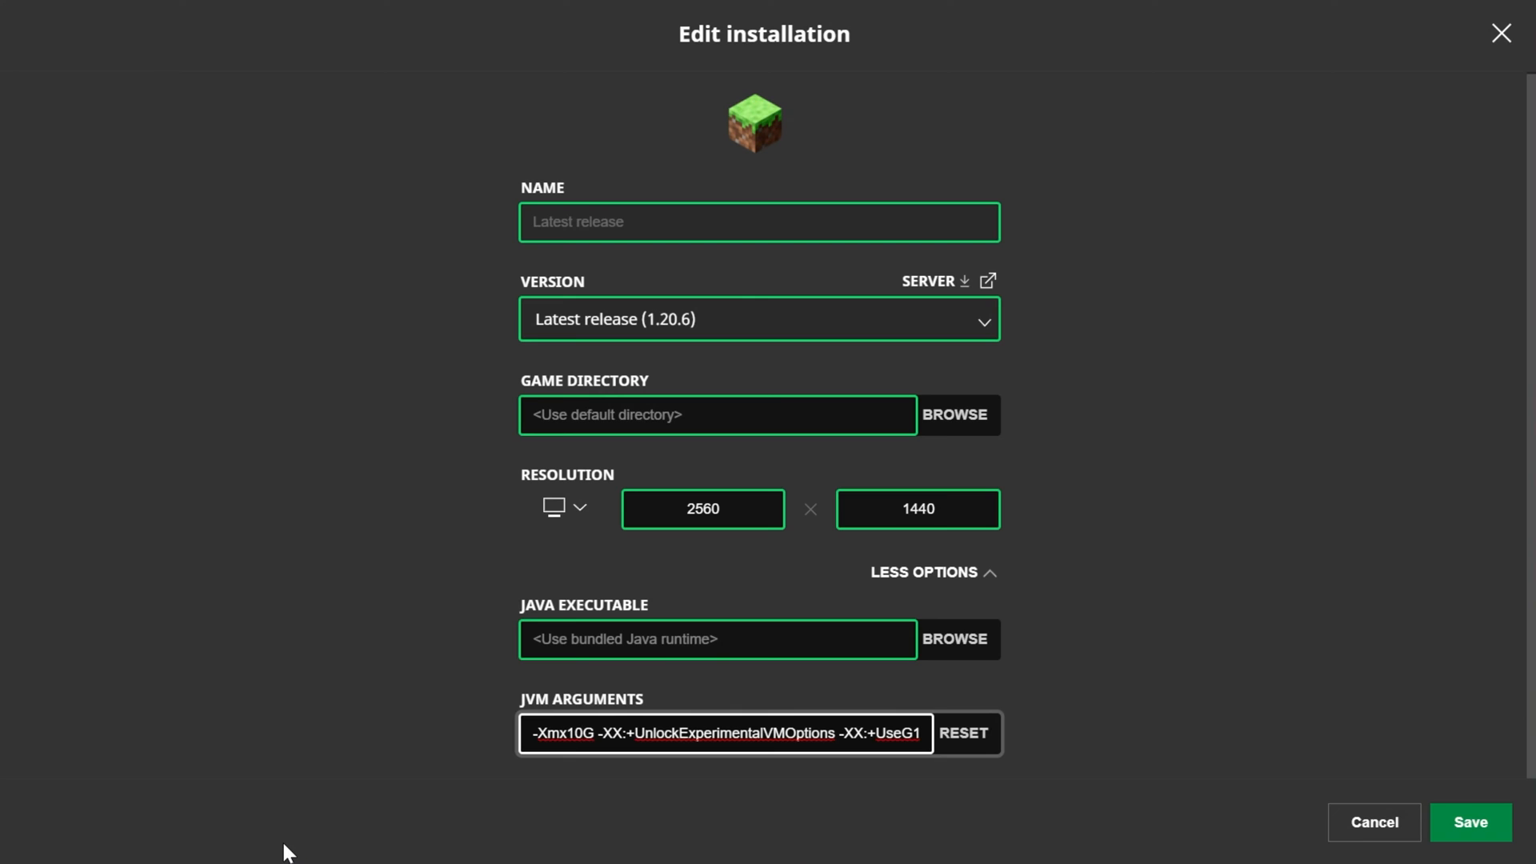
click(588, 734)
text(s)
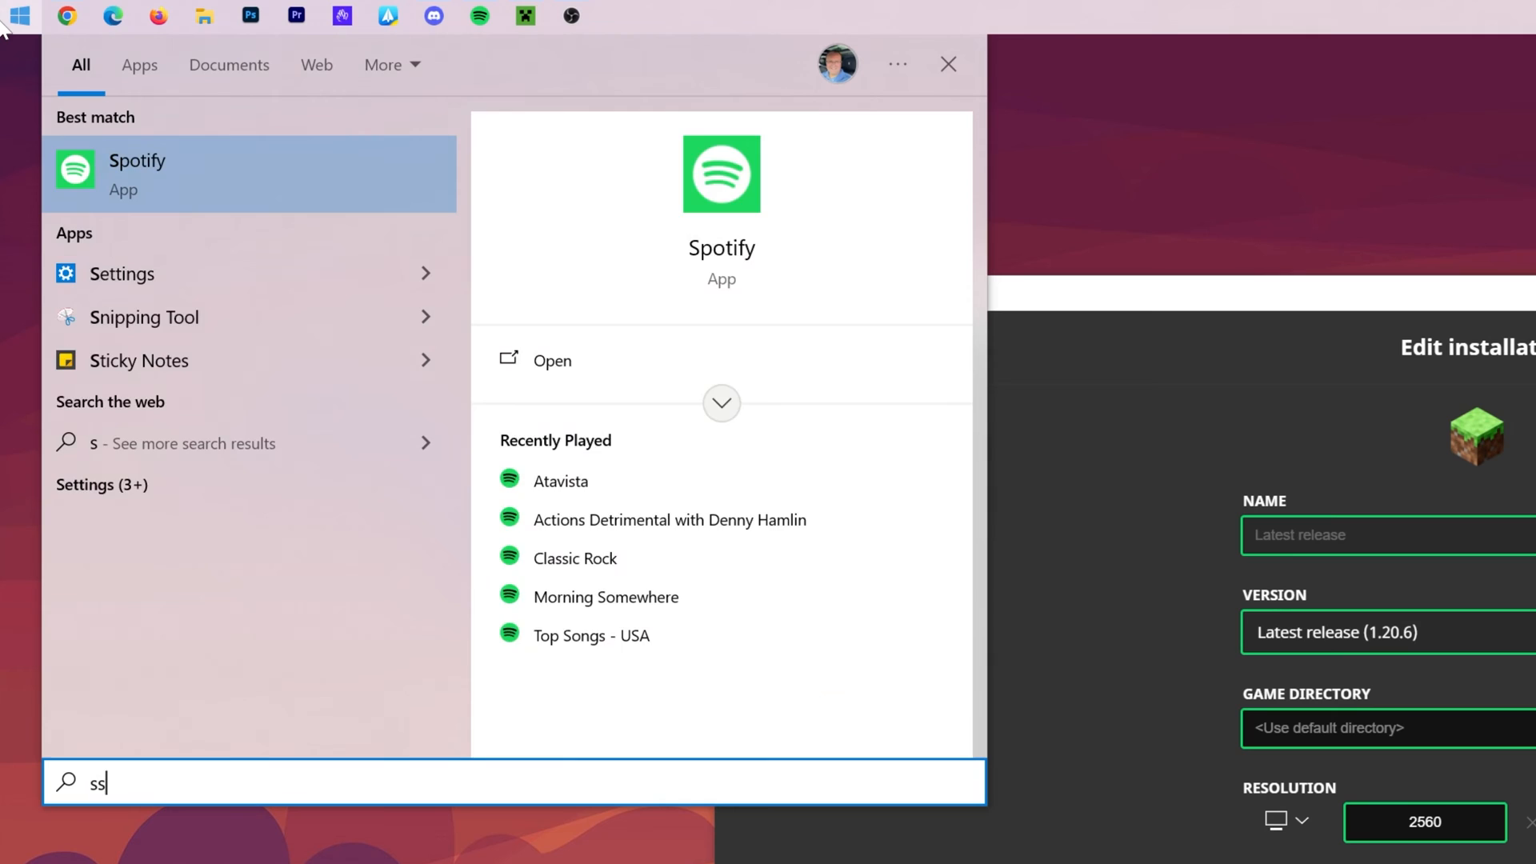
Step: Search Start and open System Information to read 64.0 GB installed physical memory
text(system Configuration)
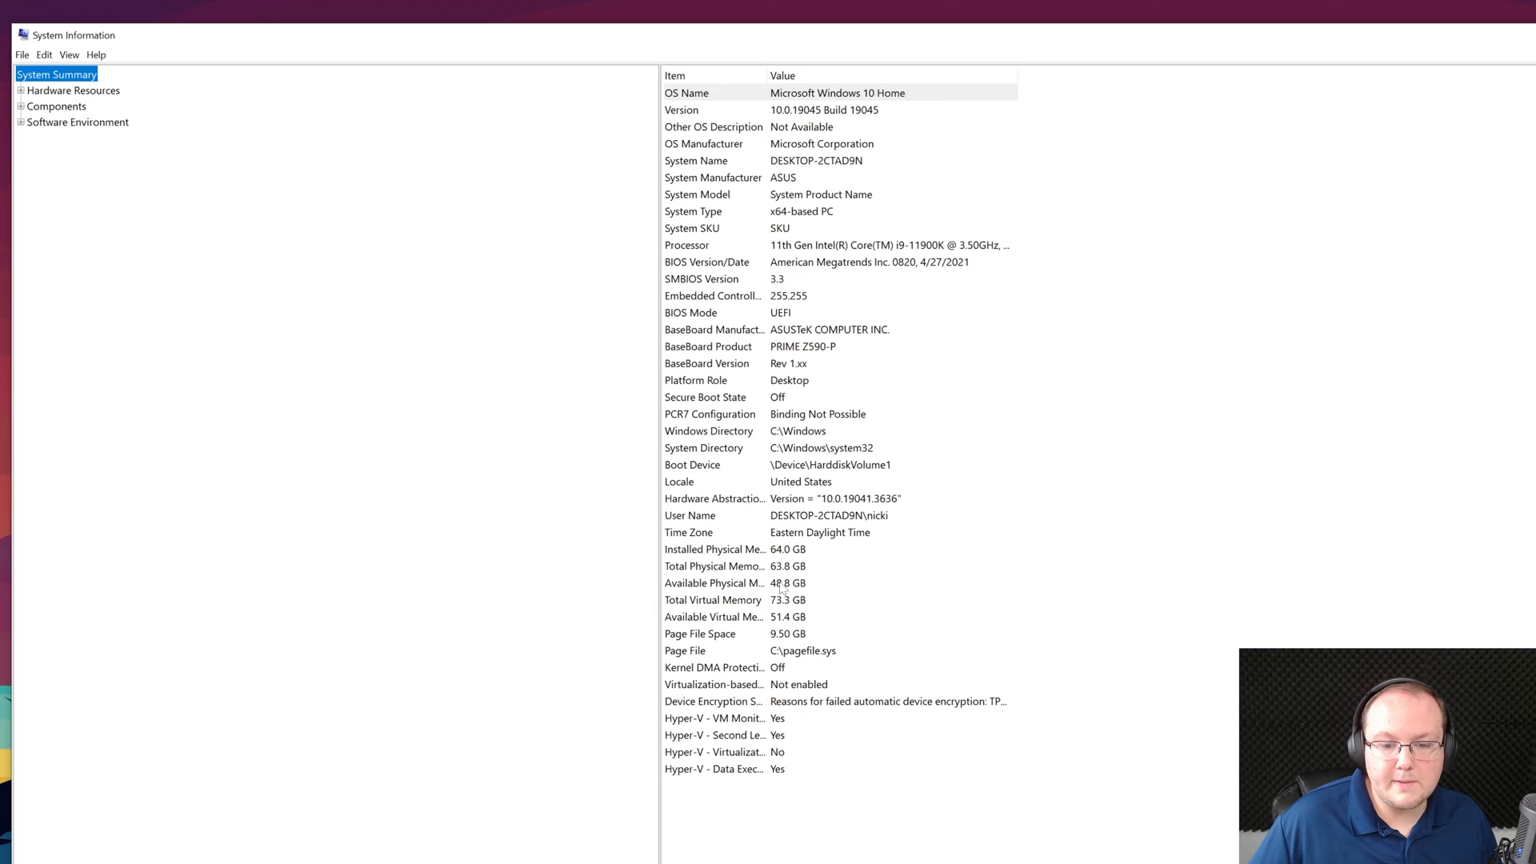
click(746, 548)
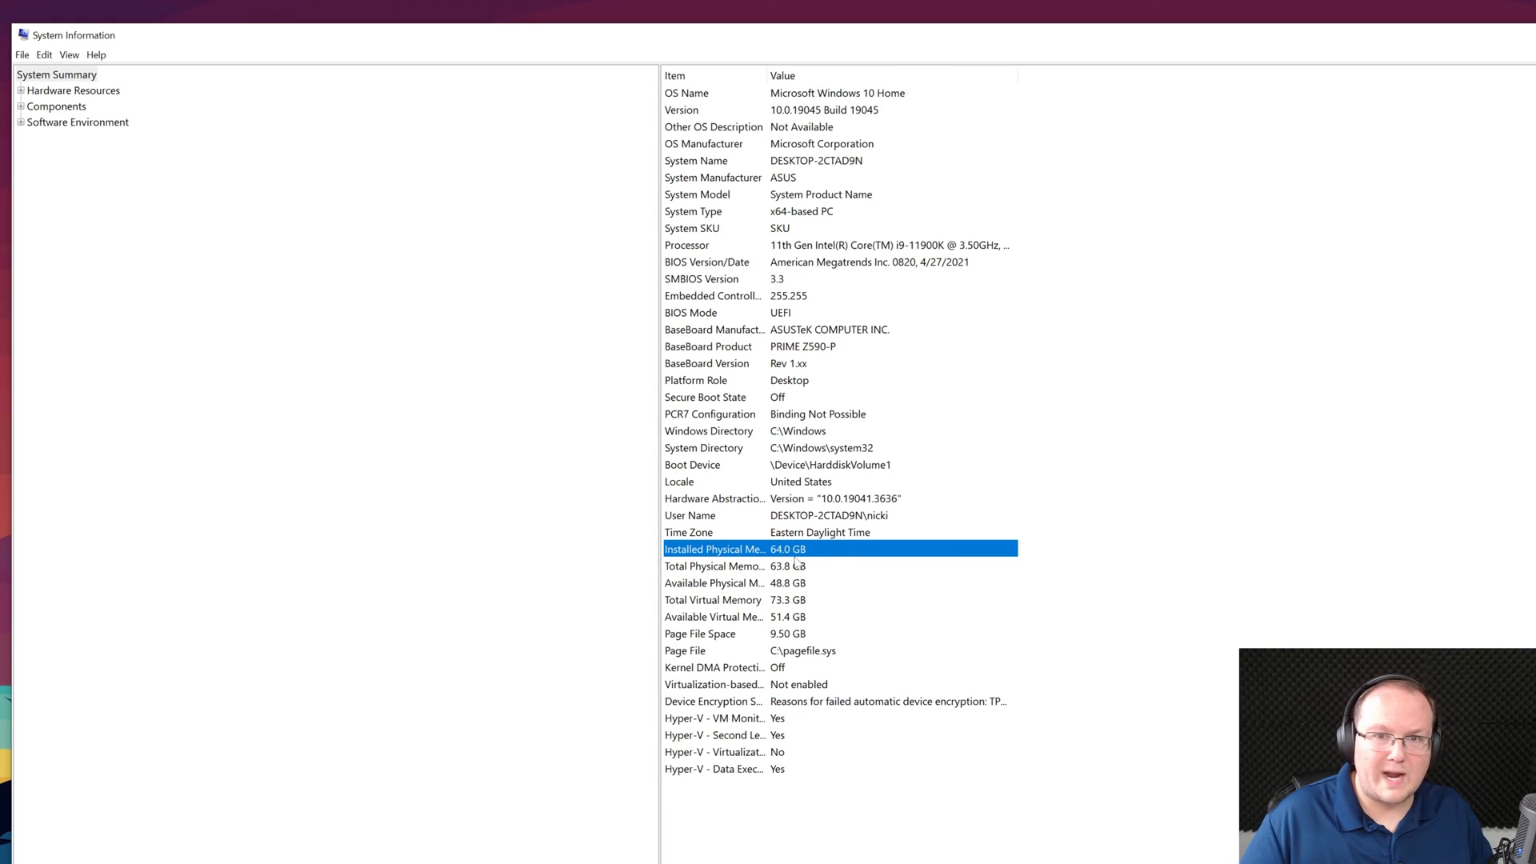
mouse_move(740, 567)
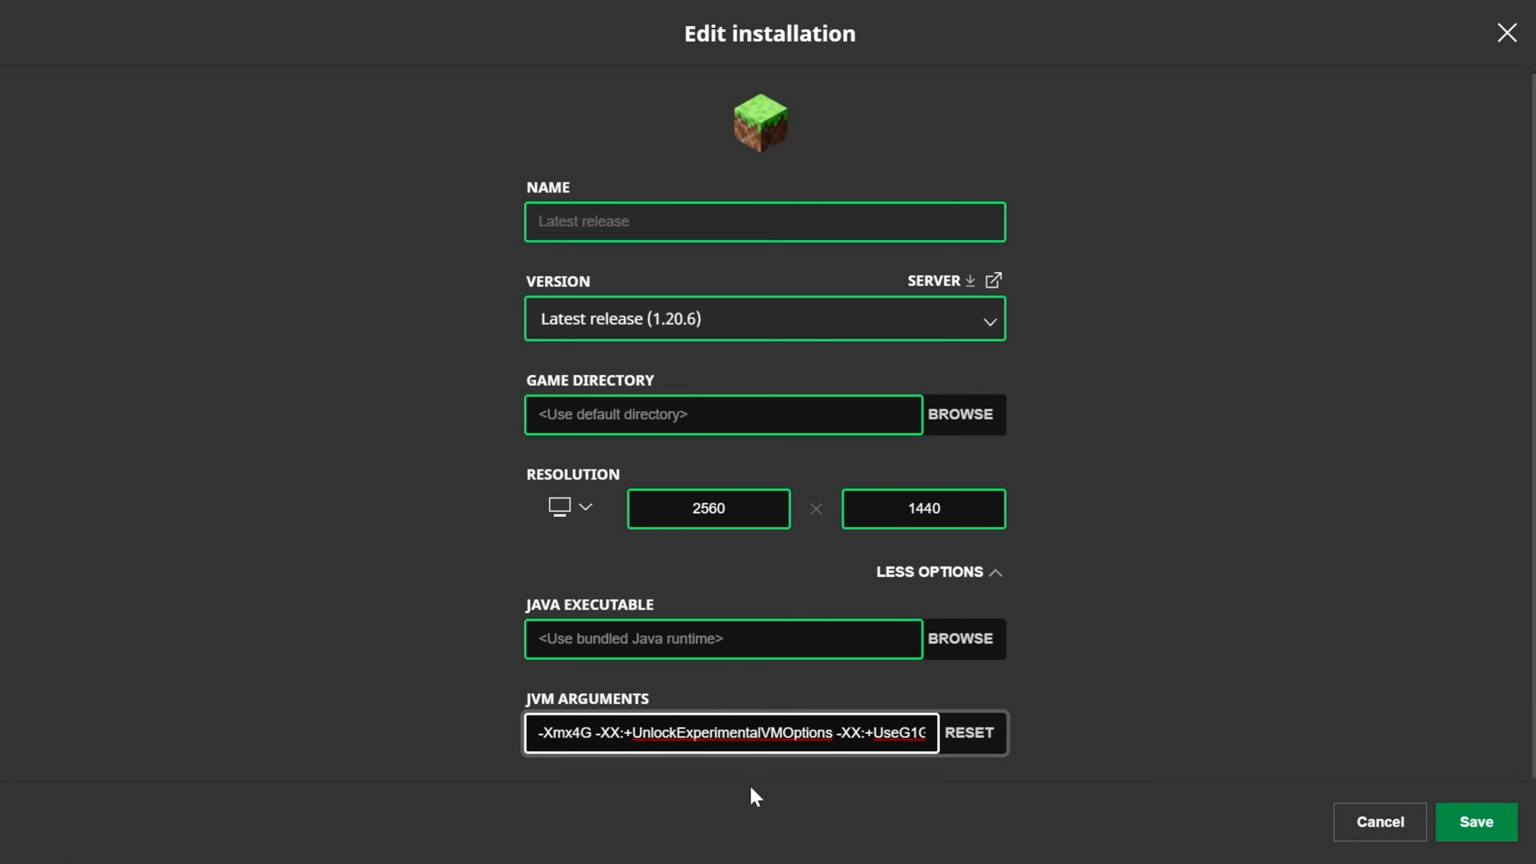
mouse_move(1476, 822)
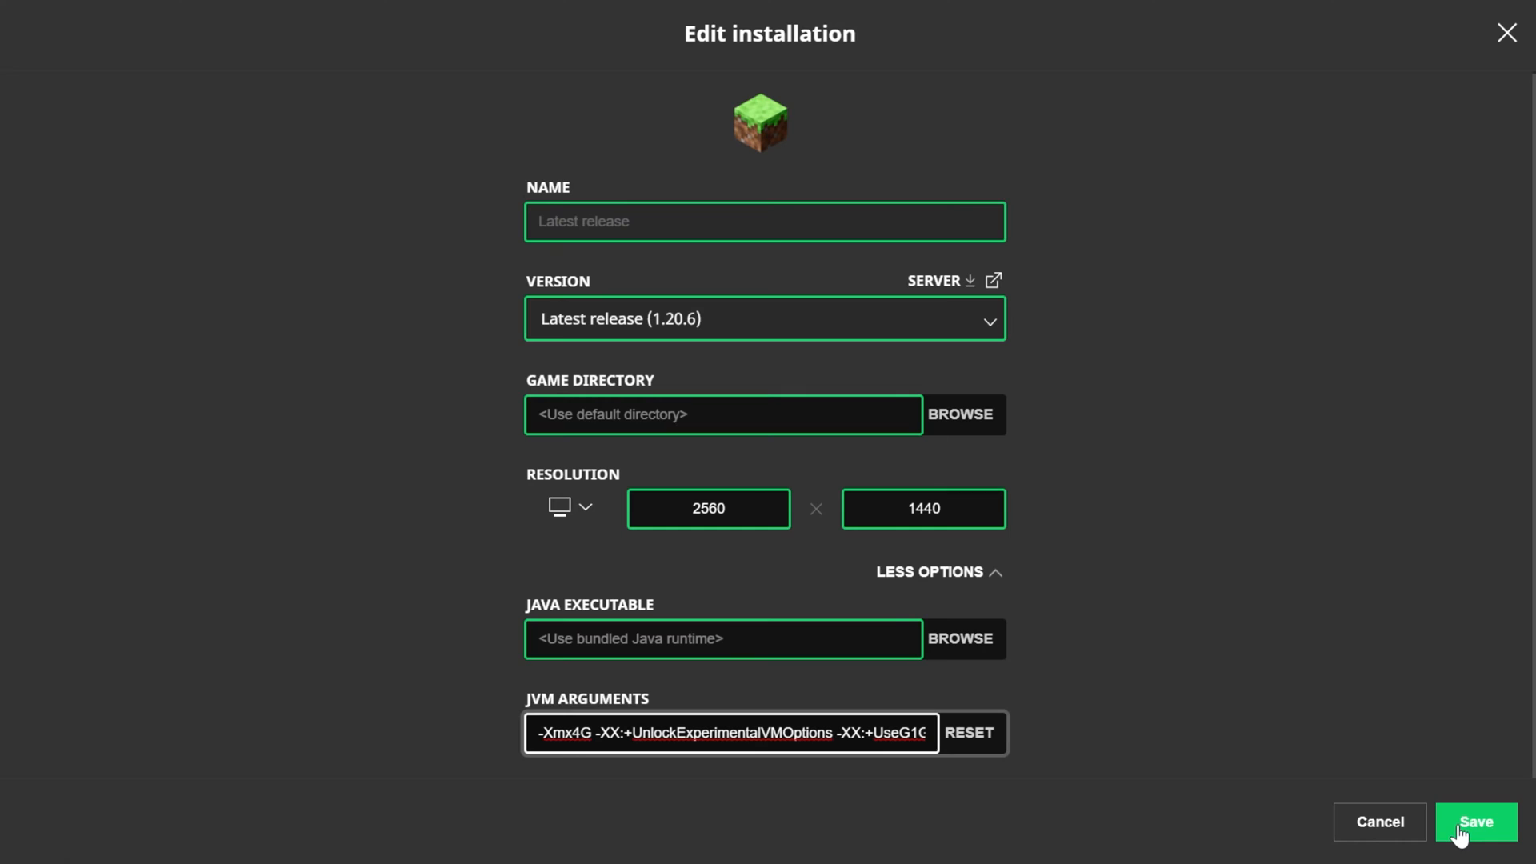
Step: Save the Latest release installation with JVM arguments starting -Xmx4G
click(1476, 822)
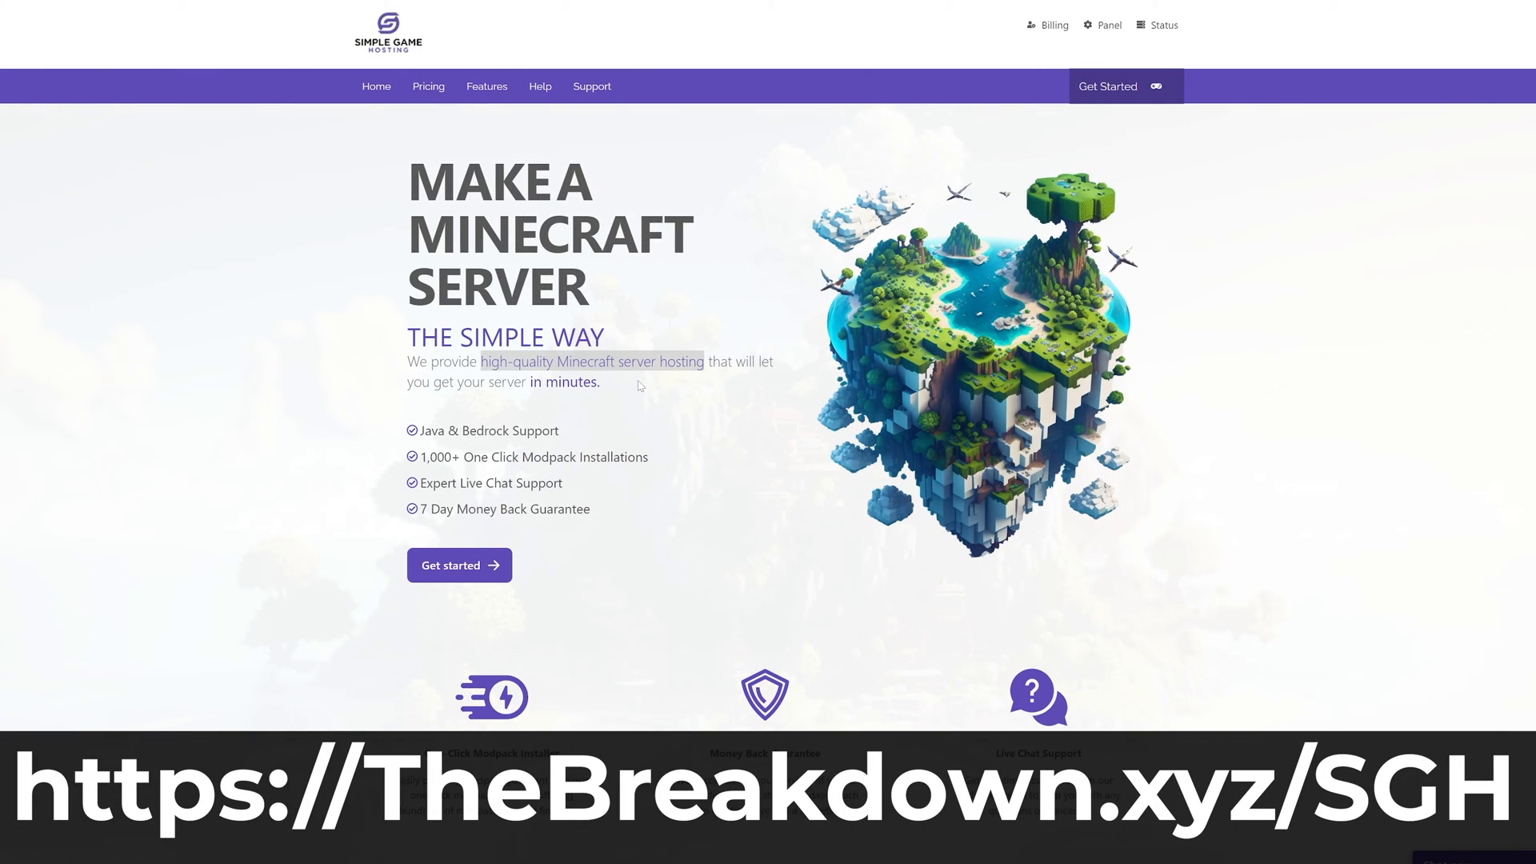
Step: Scroll the Simple Game Hosting homepage and run Test Ping on server locations
scroll(down, 3)
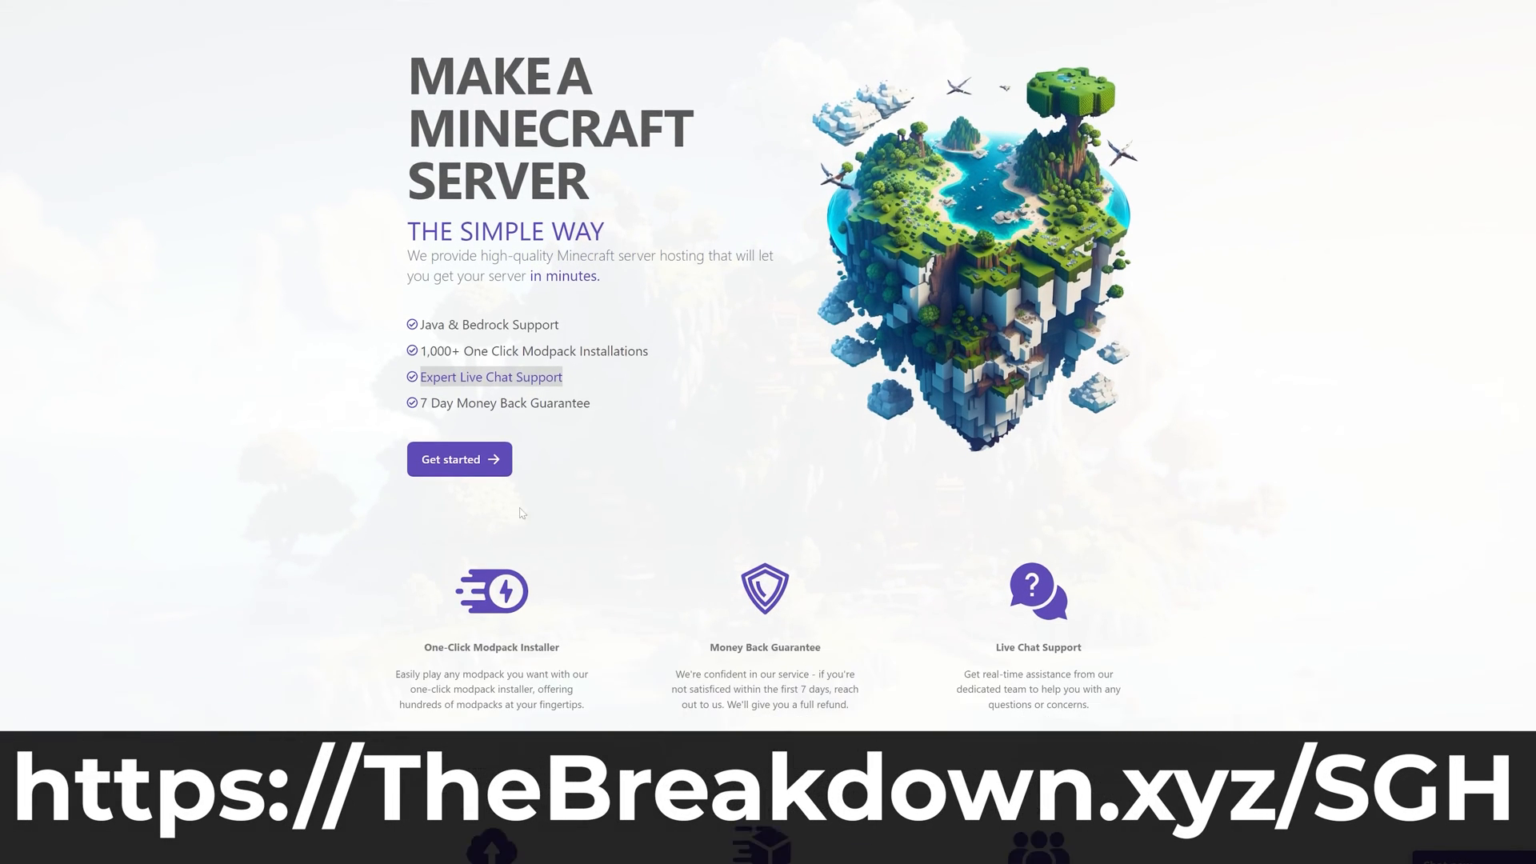
scroll(down, 3)
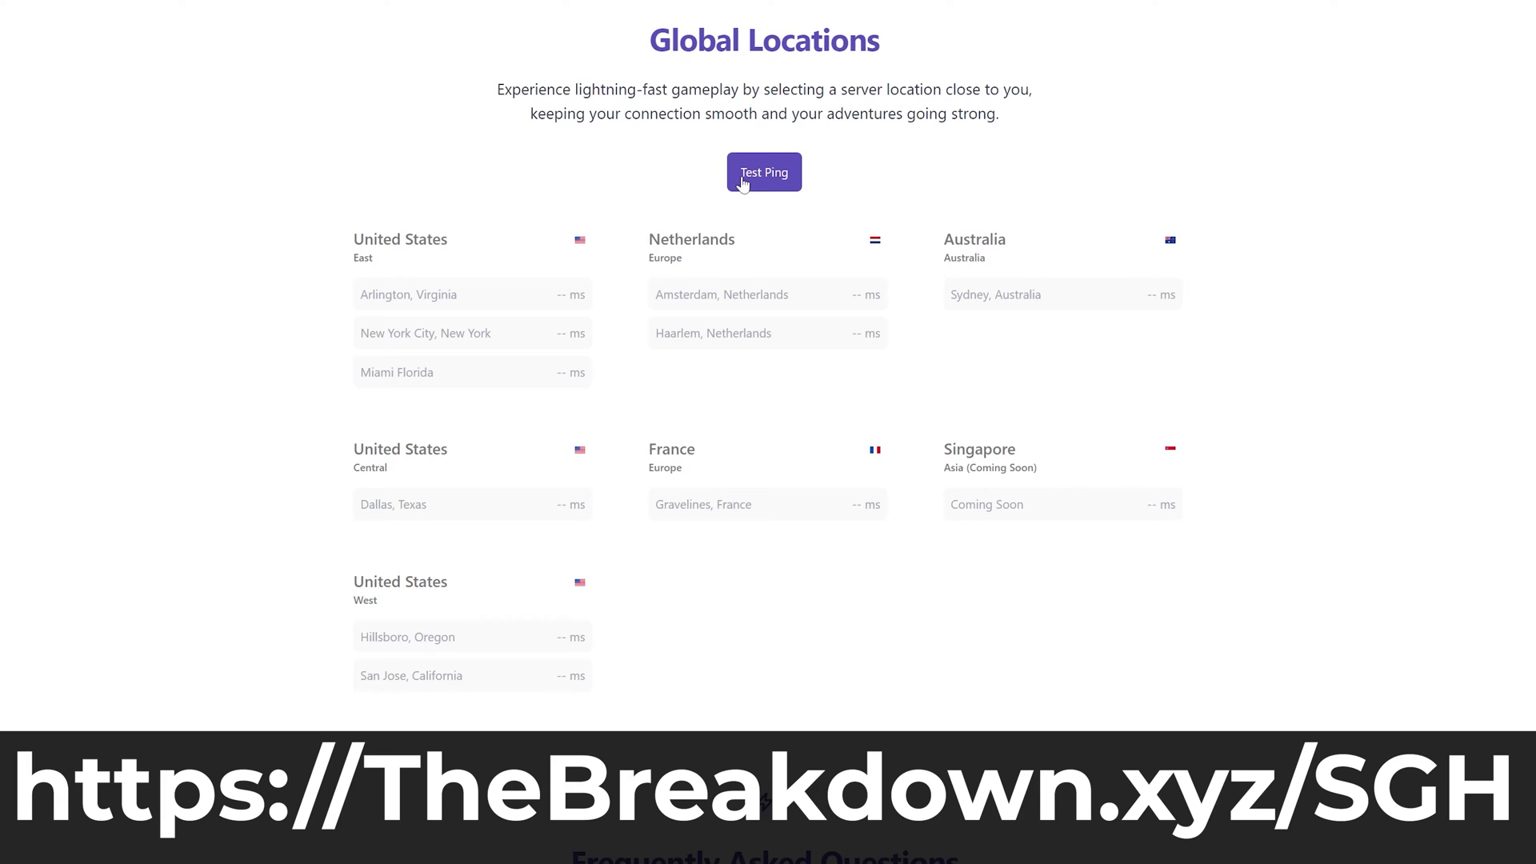
click(764, 172)
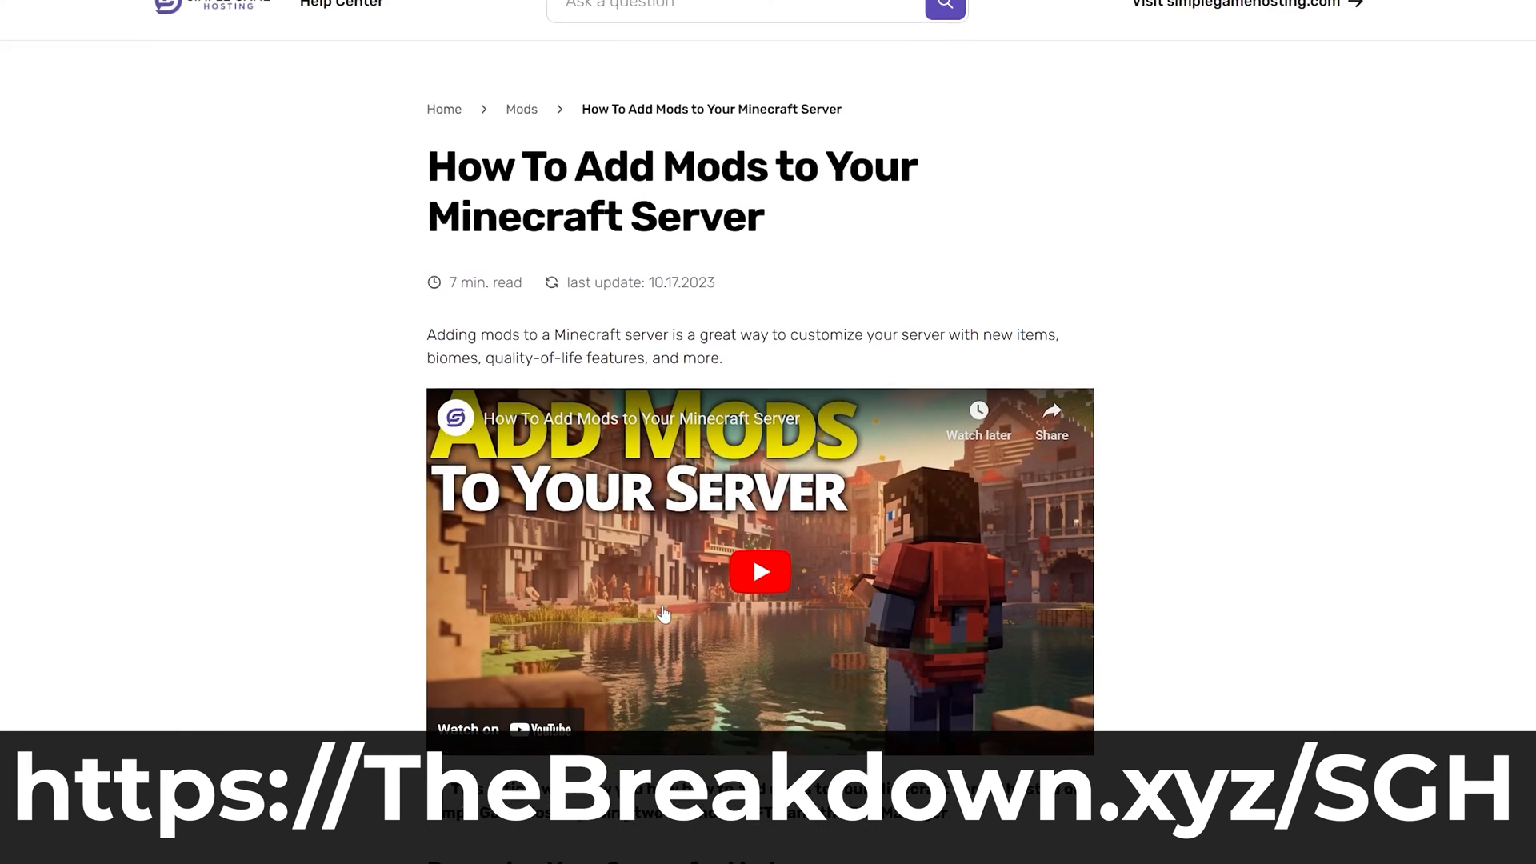
scroll(down, 3)
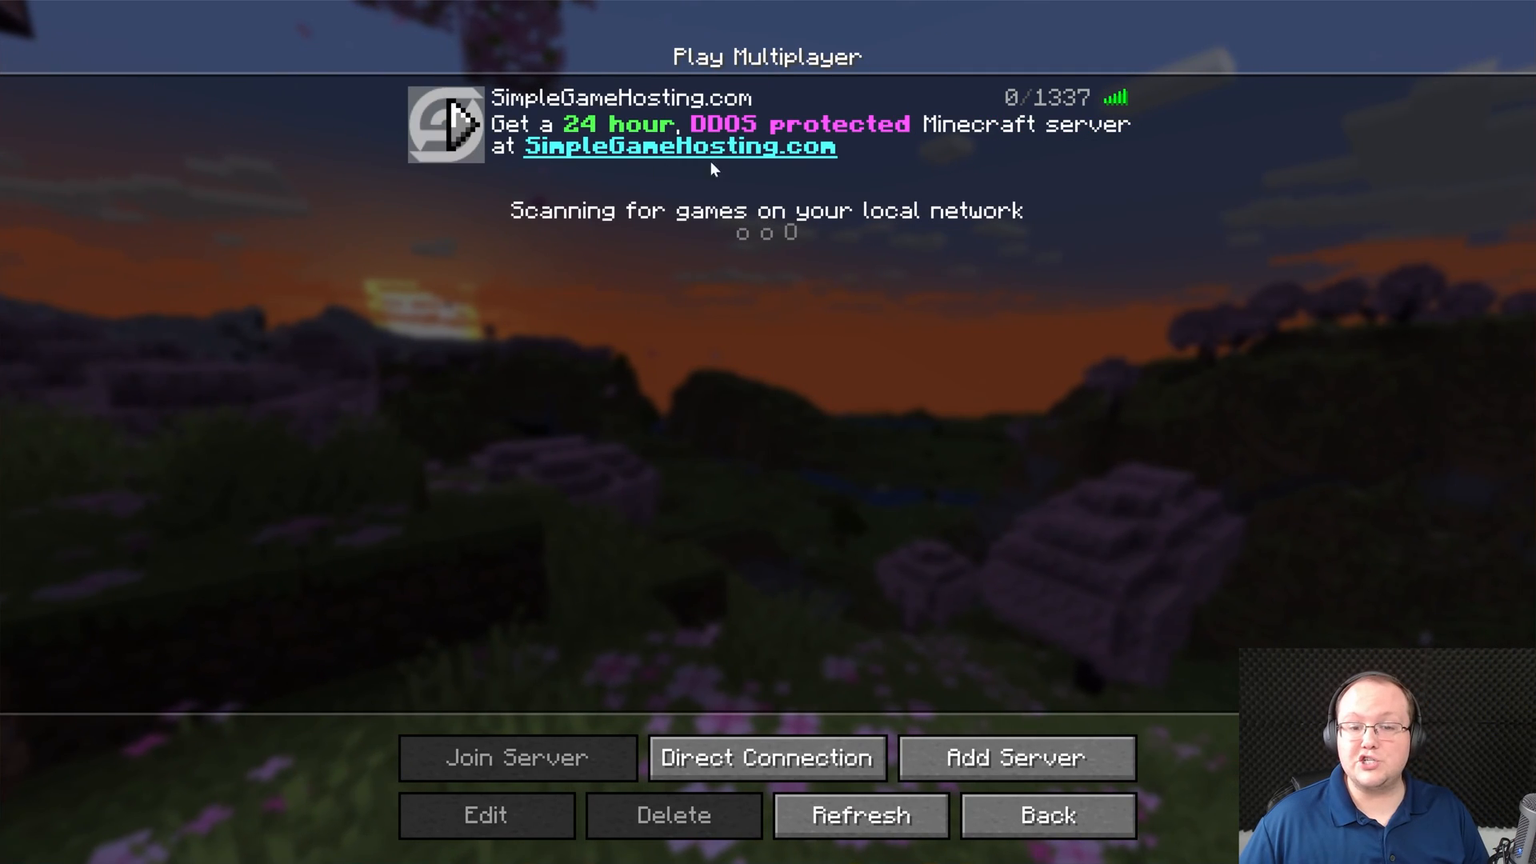
Step: Select the SimpleGameHosting.com server in Minecraft's multiplayer list
click(763, 758)
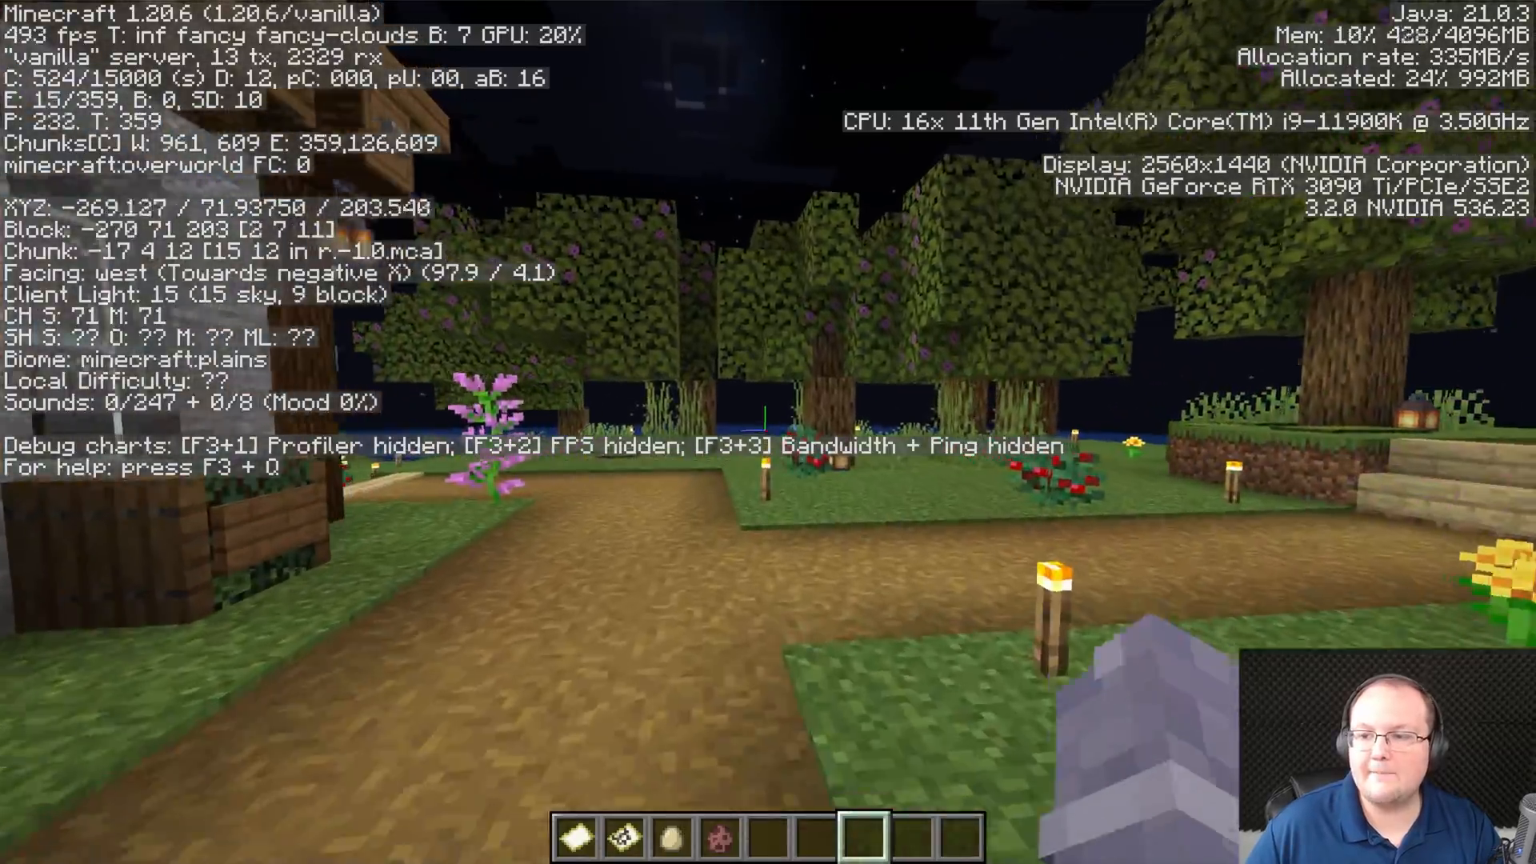
mouse_move(768, 421)
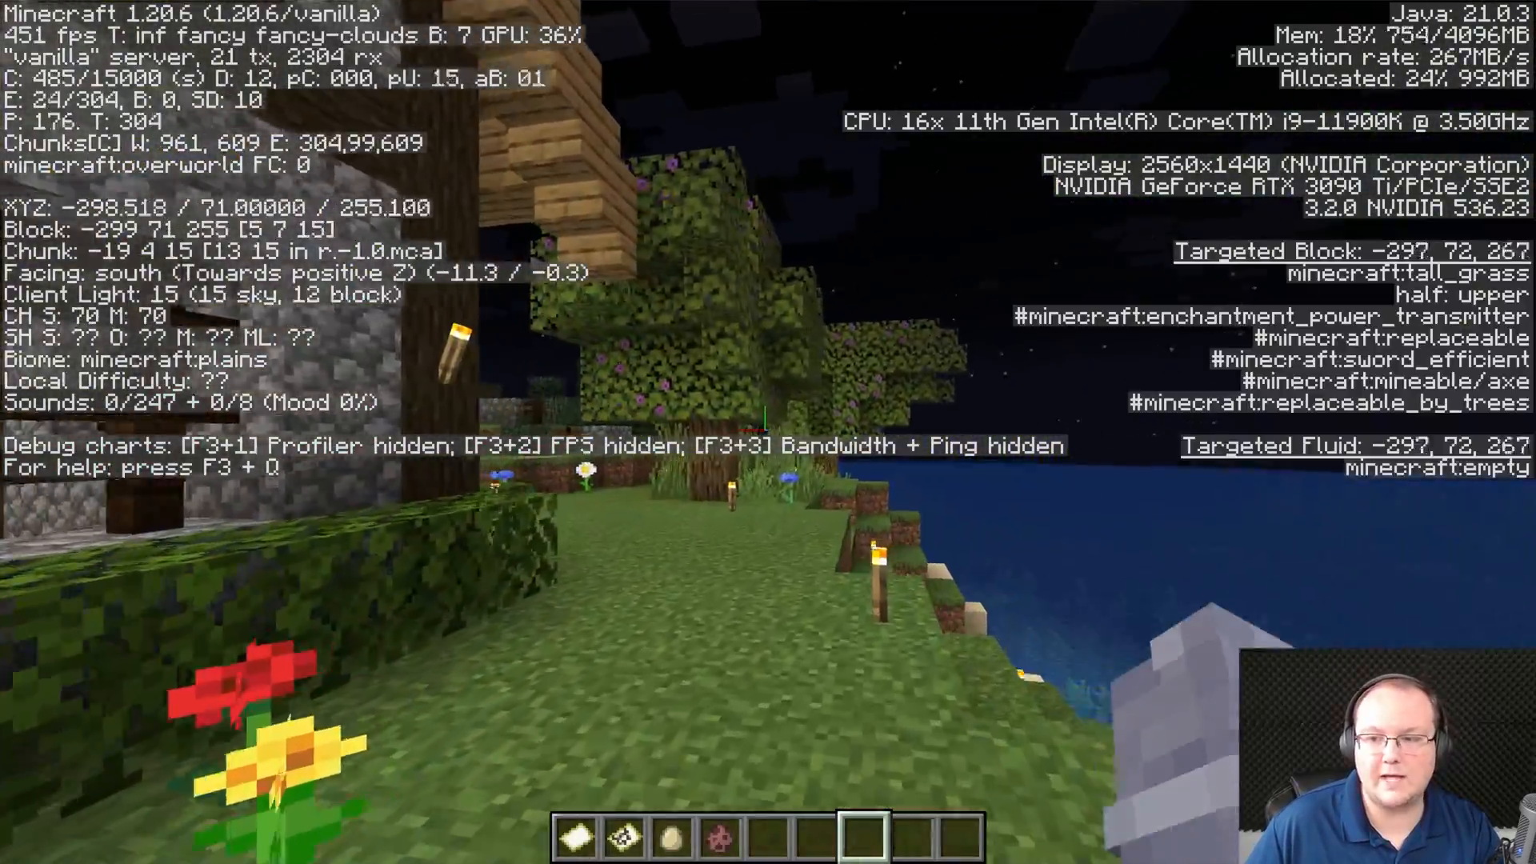
mouse_move(767, 432)
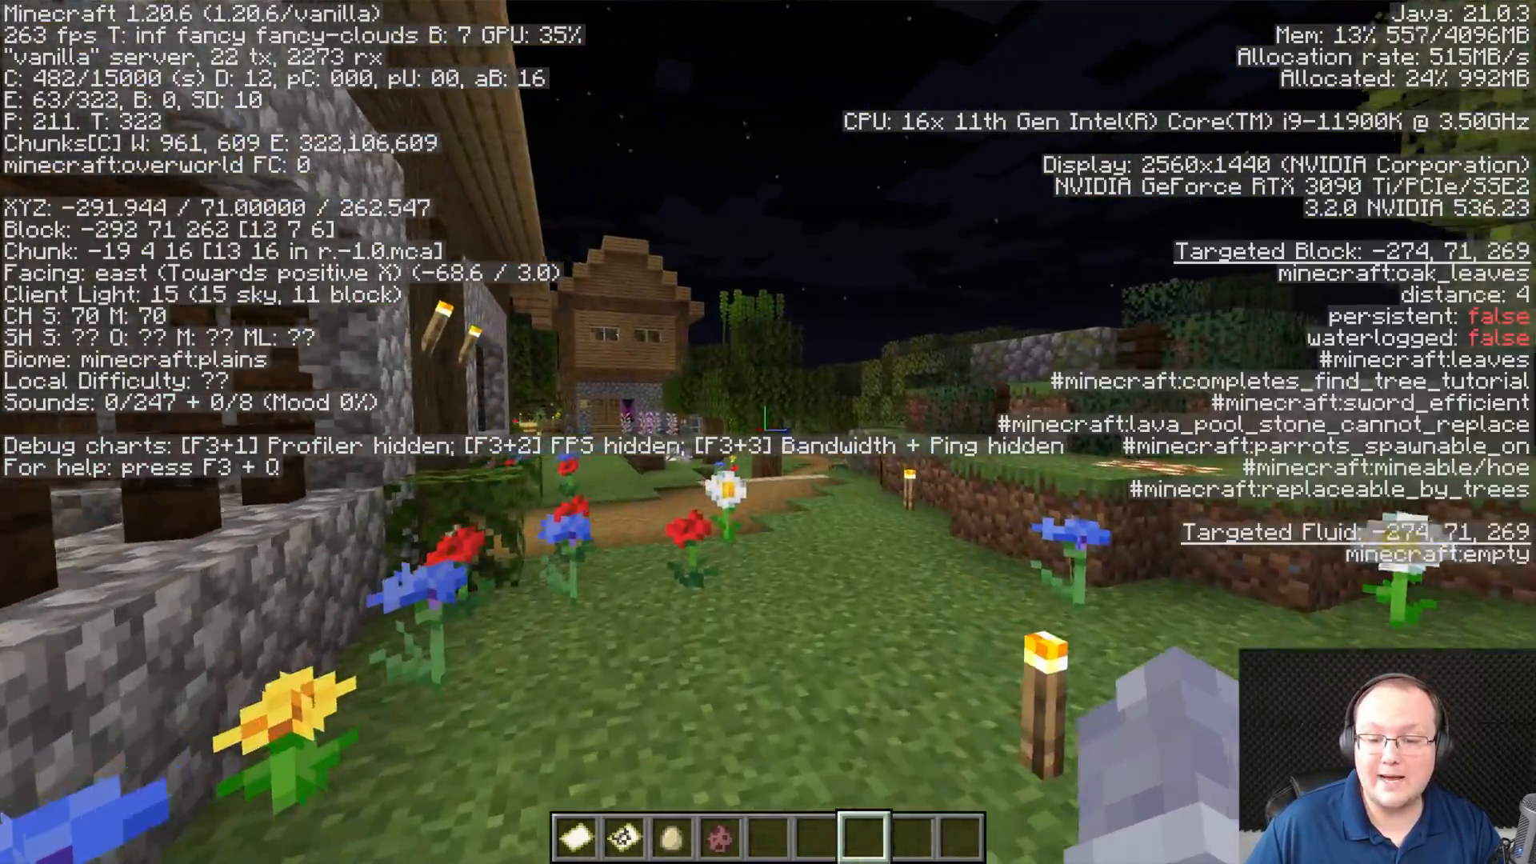